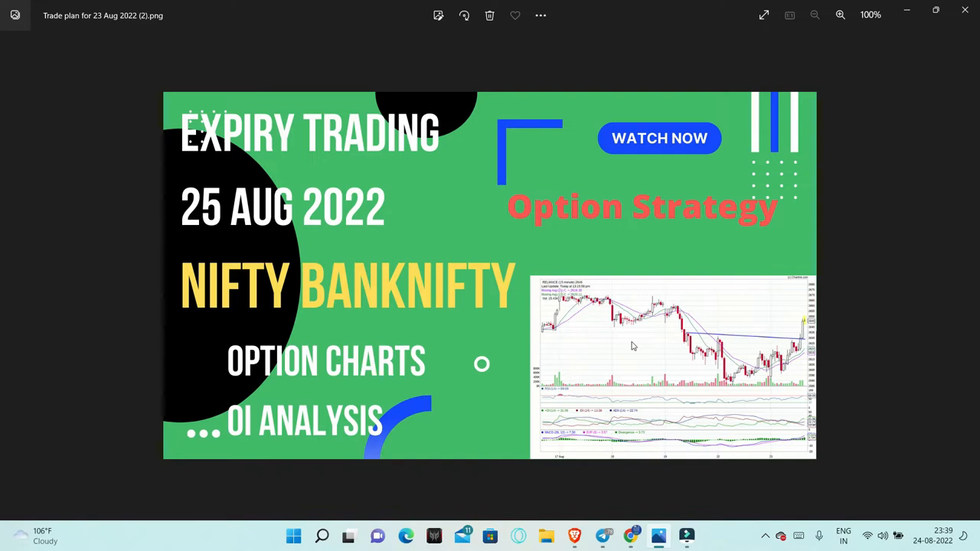
mouse_move(597, 546)
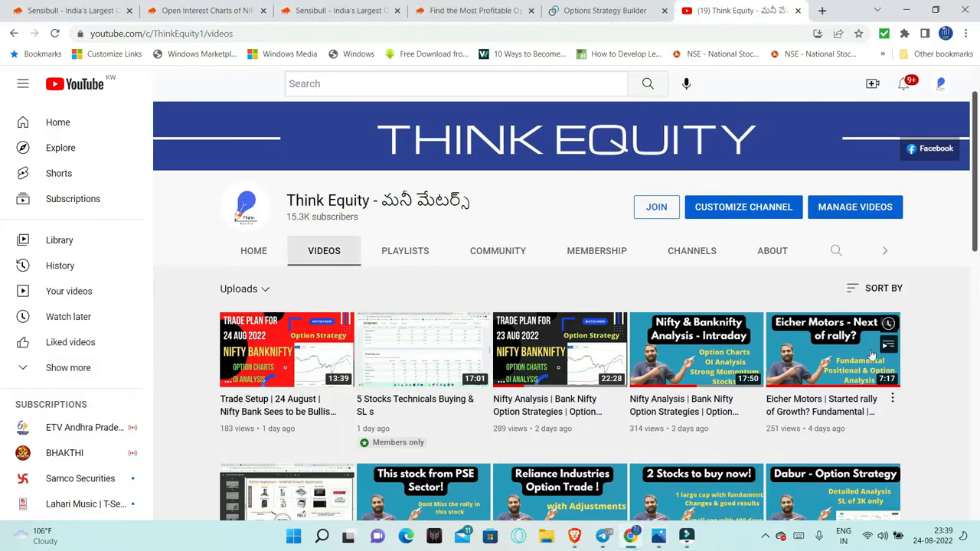
mouse_move(968, 364)
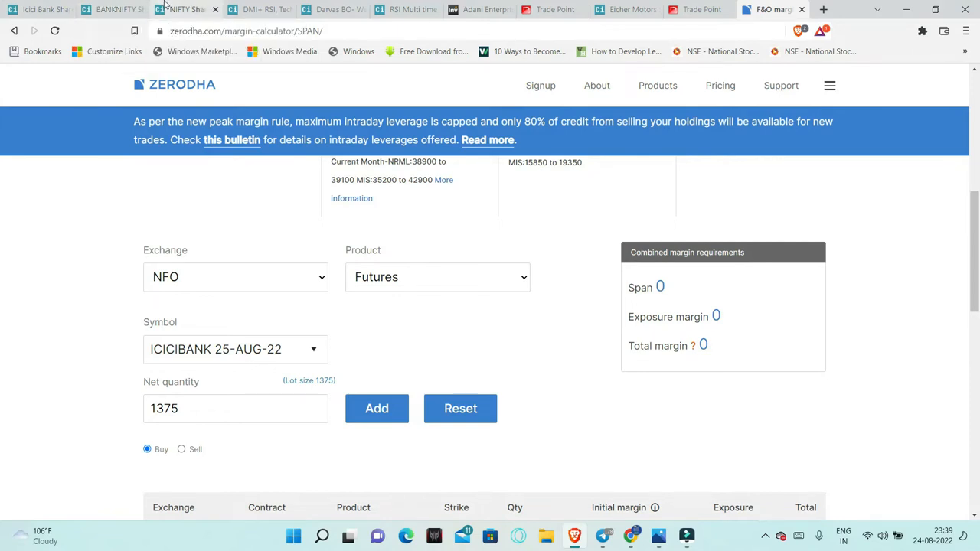
Show the NIFTY 15-minute candlestick chart with its rising support trendlines near 17650.
left_click(184, 10)
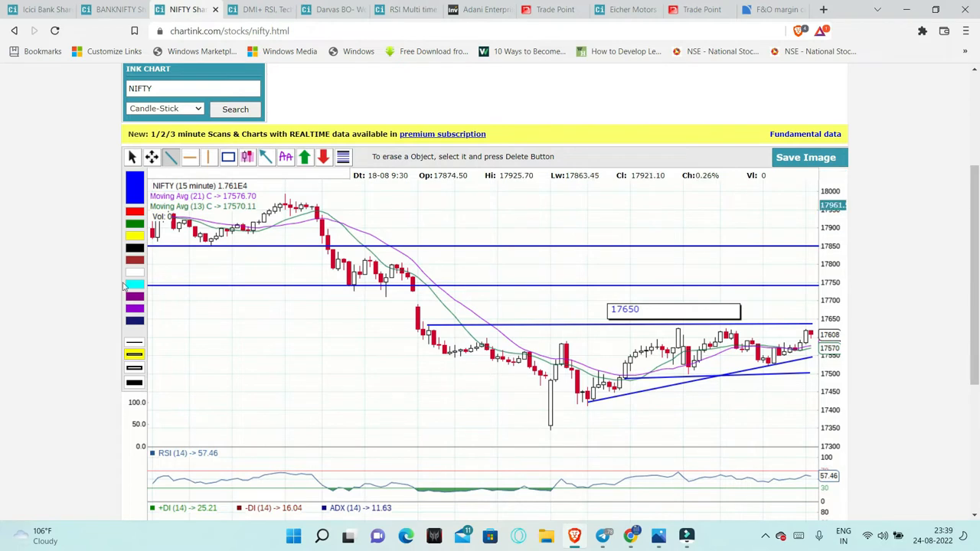
Show the BANKNIFTY 15-minute chart with its horizontal levels and the 39200 marker.
left_click(110, 9)
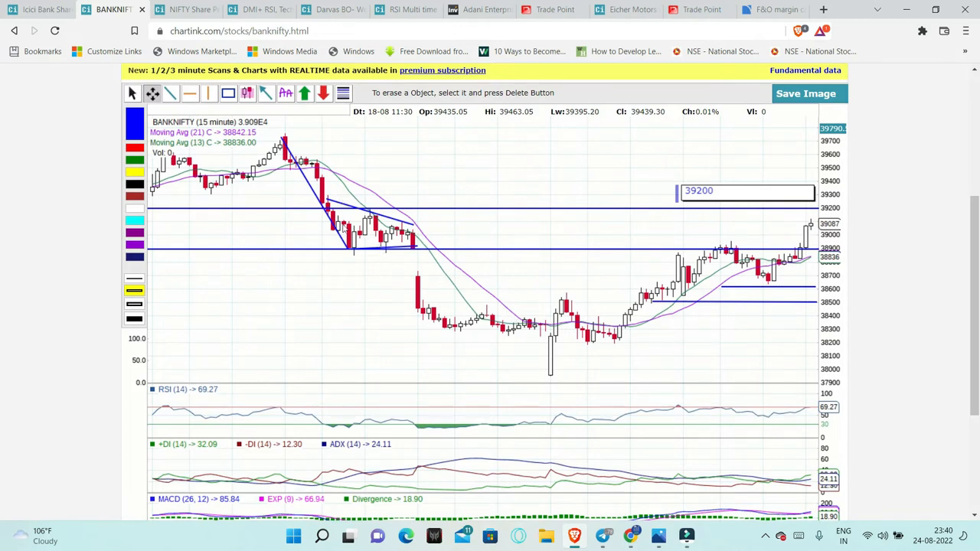
mouse_move(441, 252)
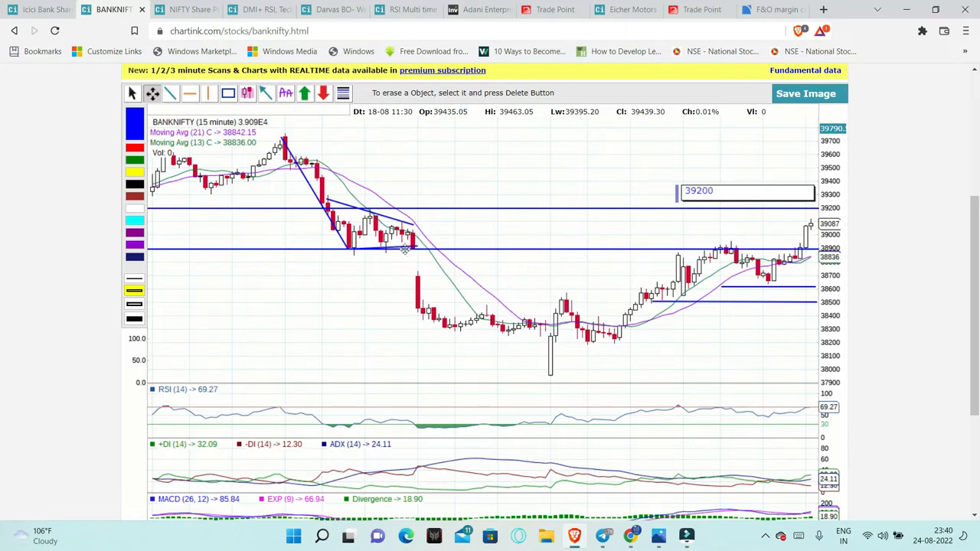
mouse_move(349, 257)
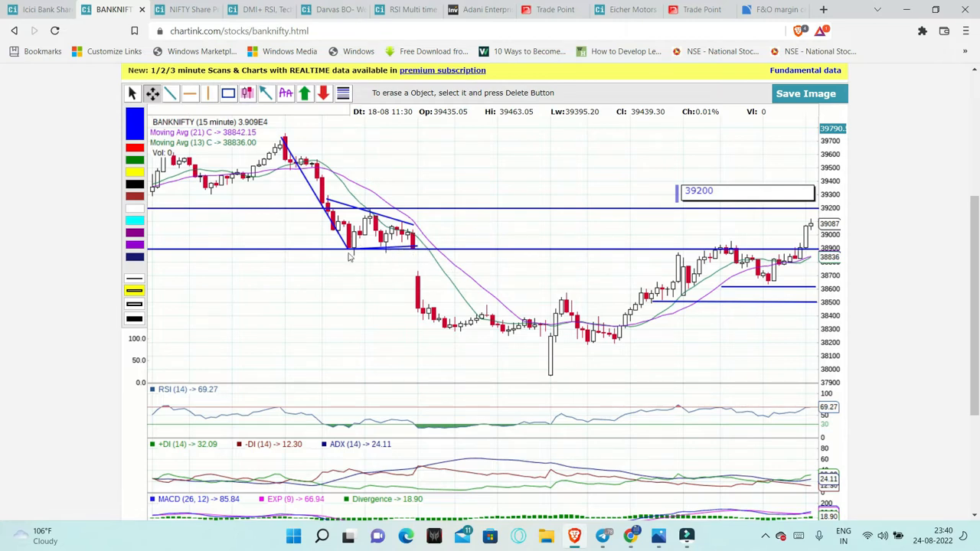
mouse_move(386, 245)
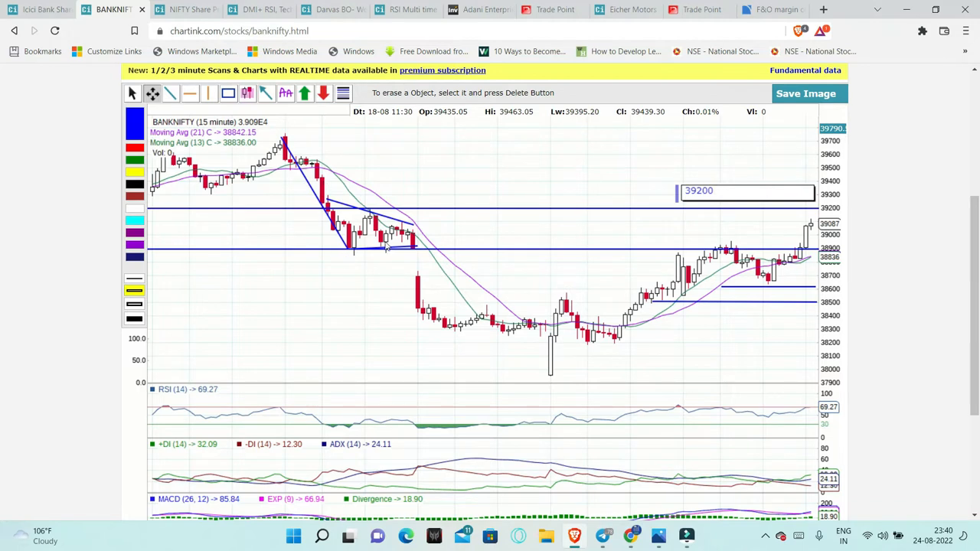
mouse_move(414, 252)
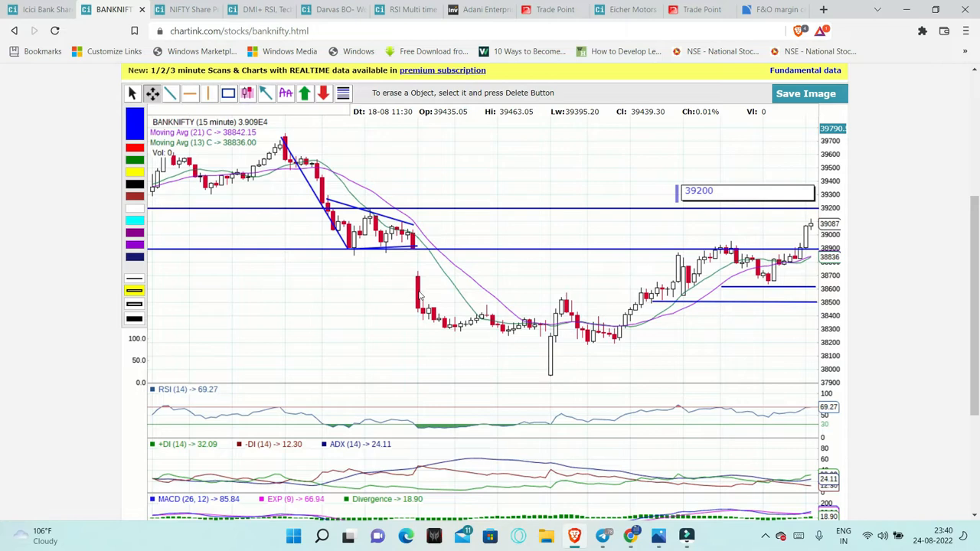
mouse_move(412, 279)
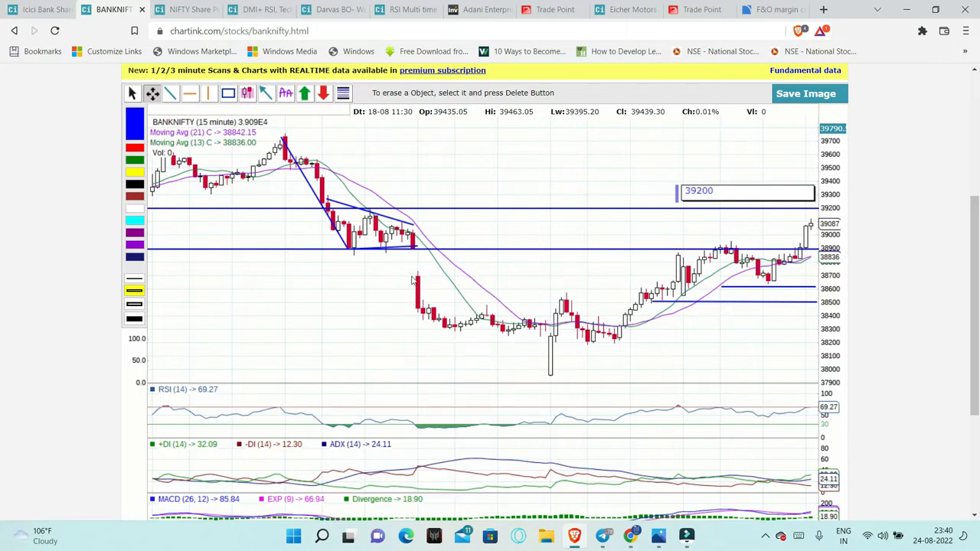
mouse_move(417, 257)
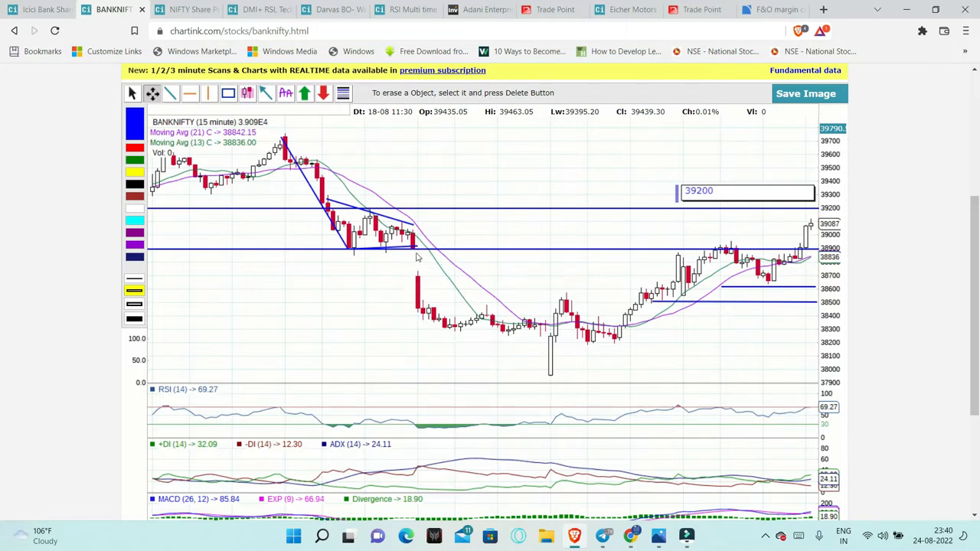
mouse_move(536, 376)
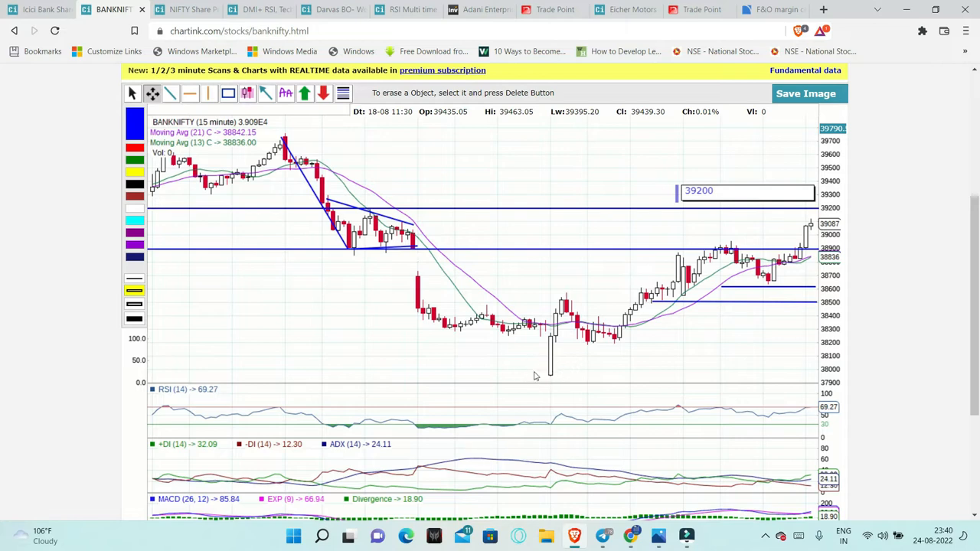
mouse_move(421, 287)
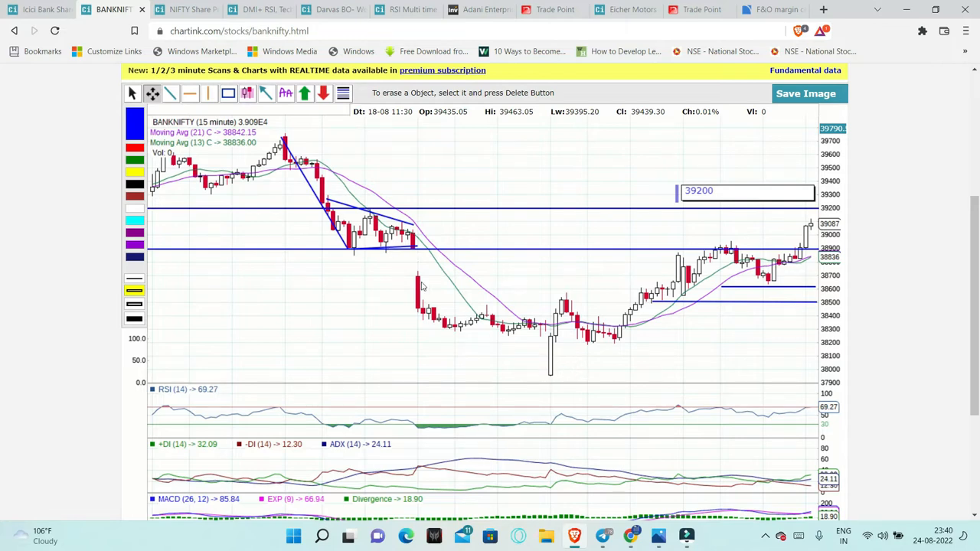
mouse_move(402, 273)
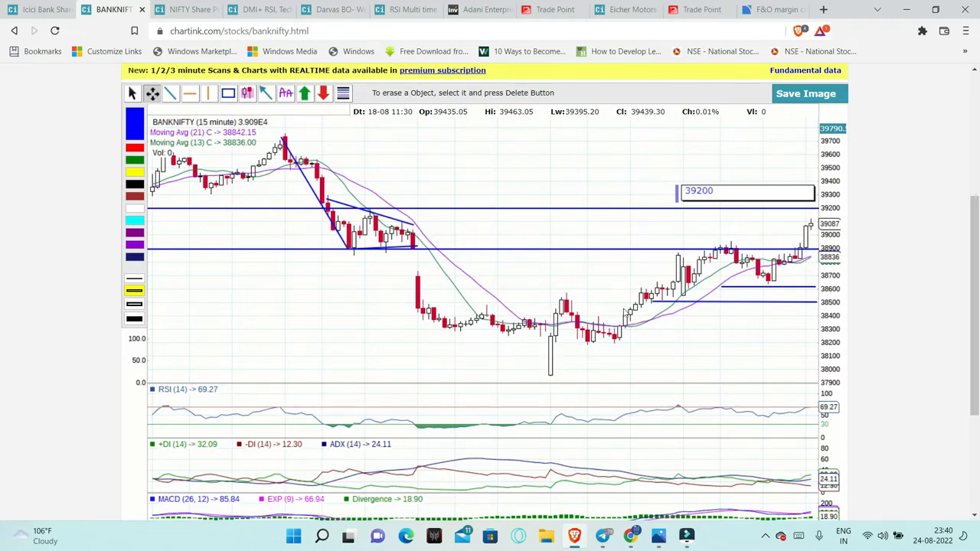
mouse_move(649, 288)
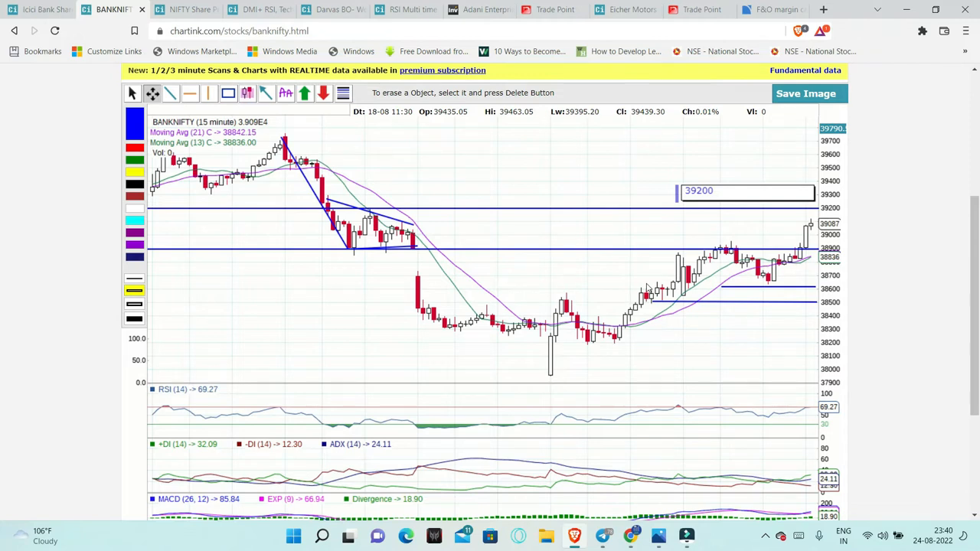
mouse_move(578, 346)
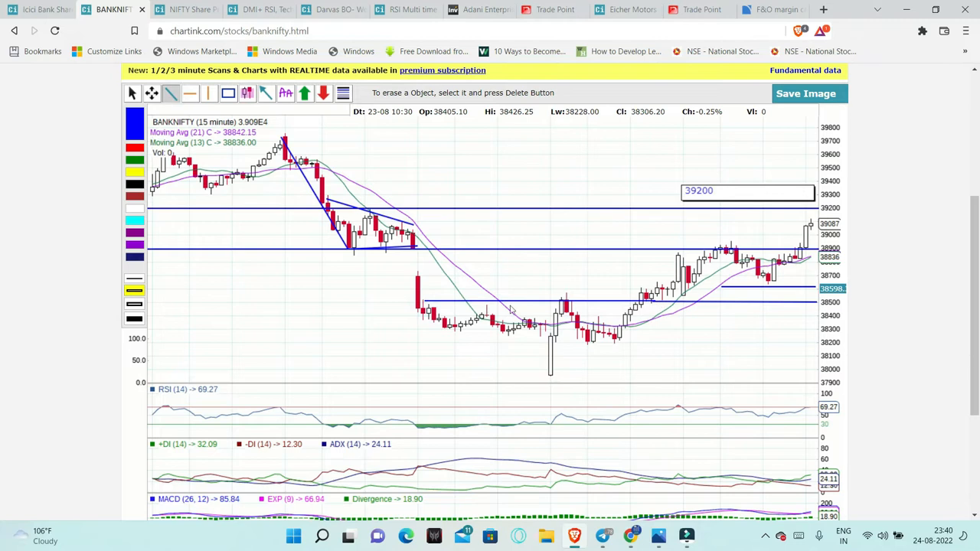
mouse_move(666, 254)
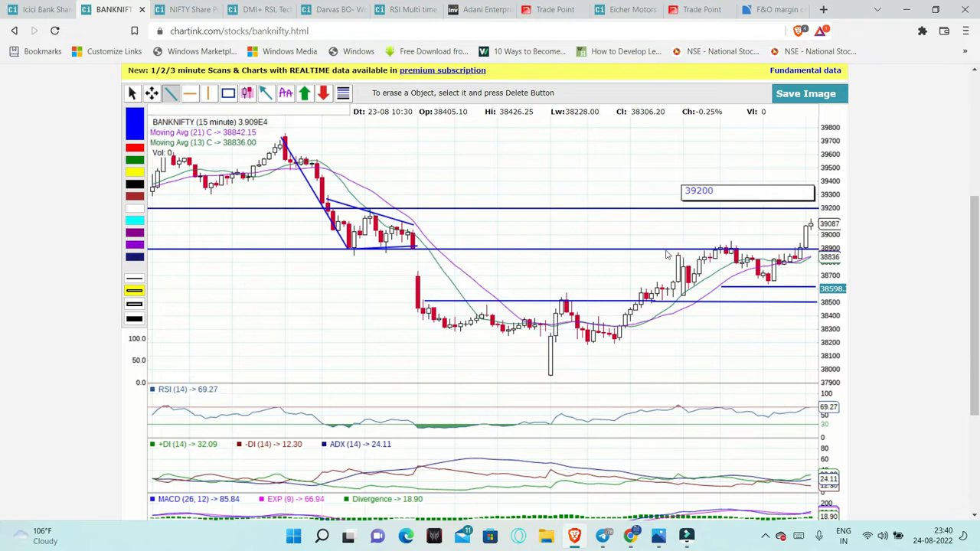
mouse_move(724, 256)
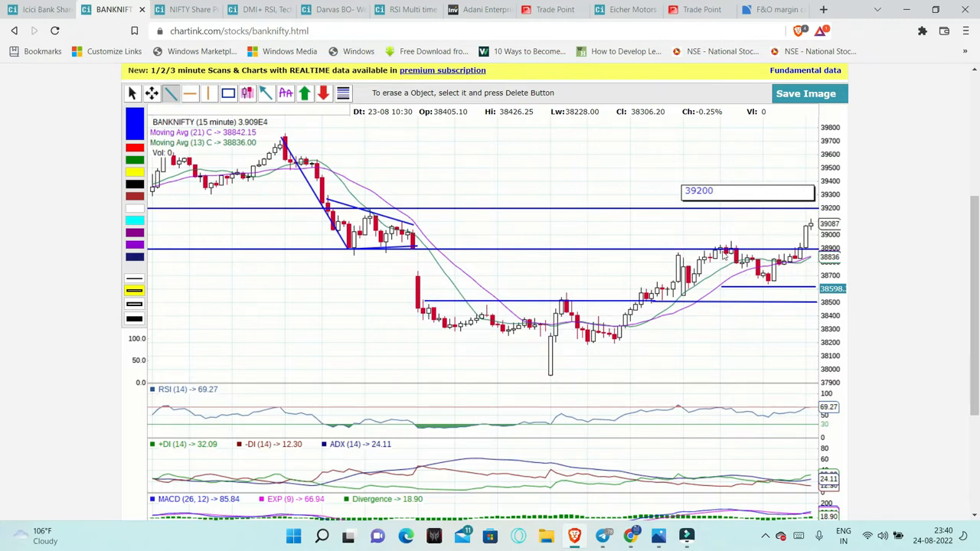
mouse_move(796, 215)
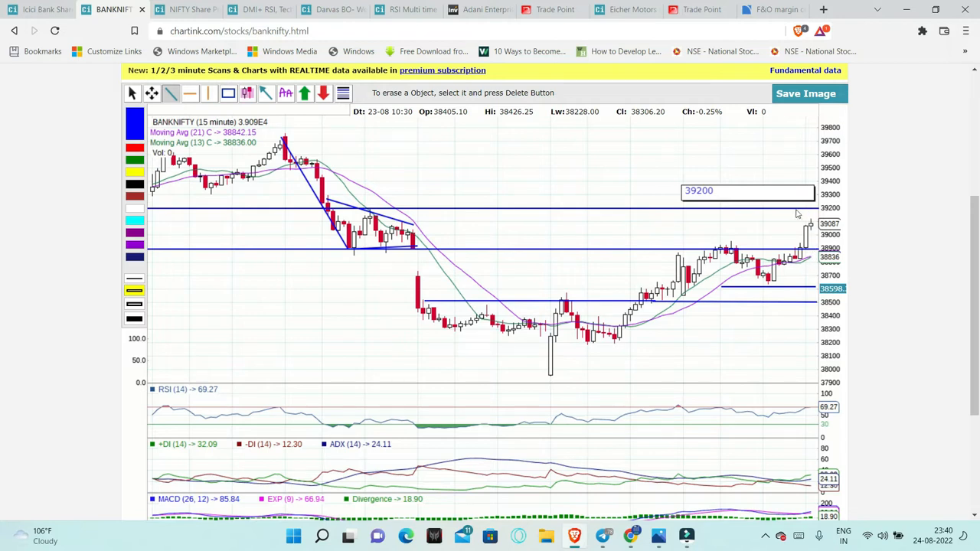
mouse_move(419, 274)
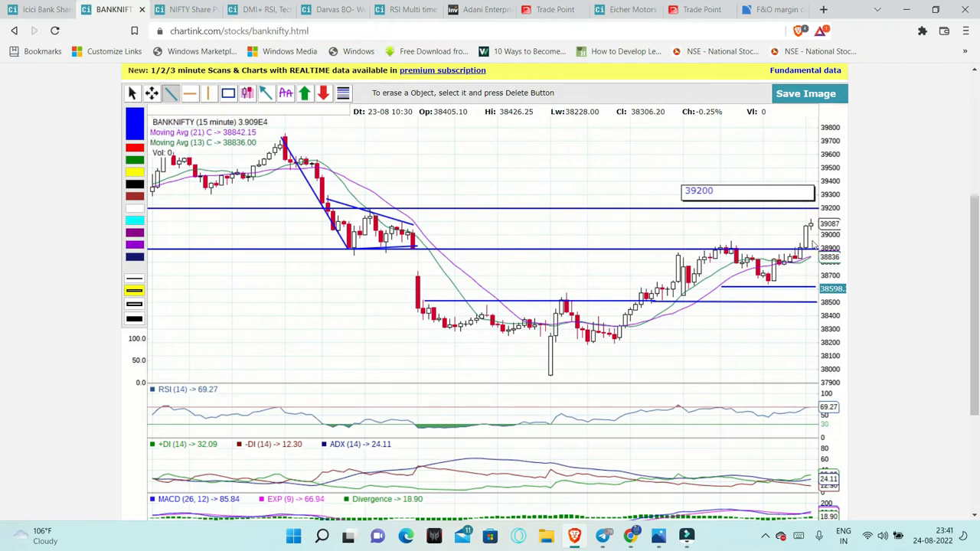
mouse_move(682, 198)
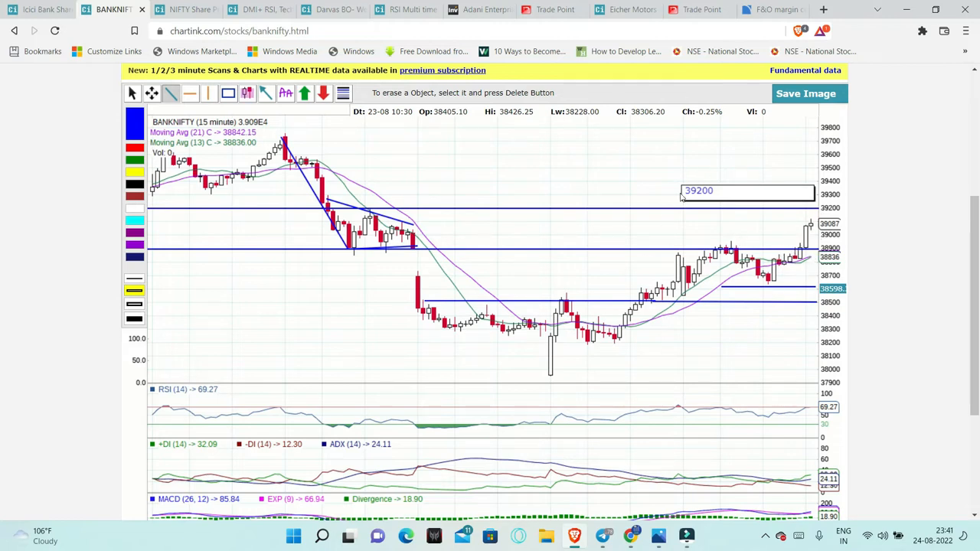
mouse_move(430, 215)
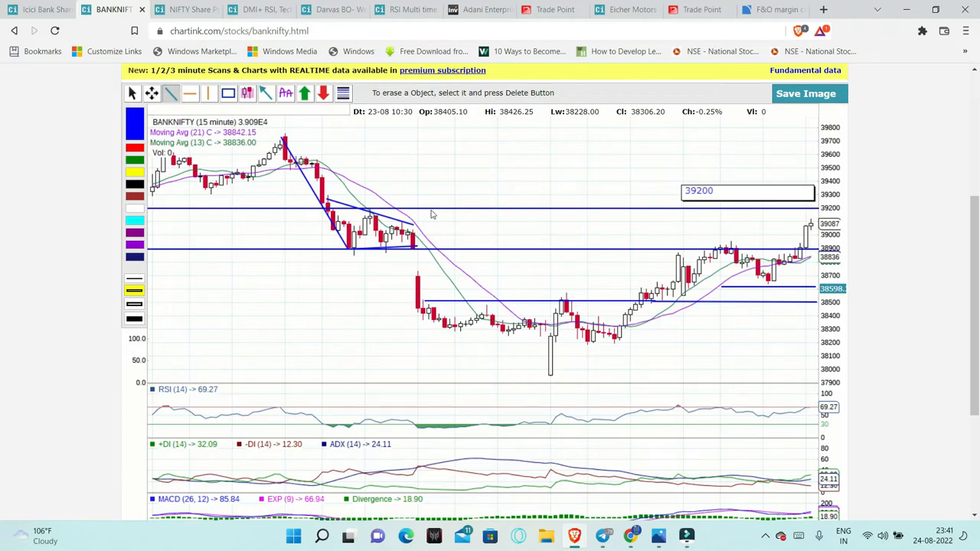
mouse_move(794, 220)
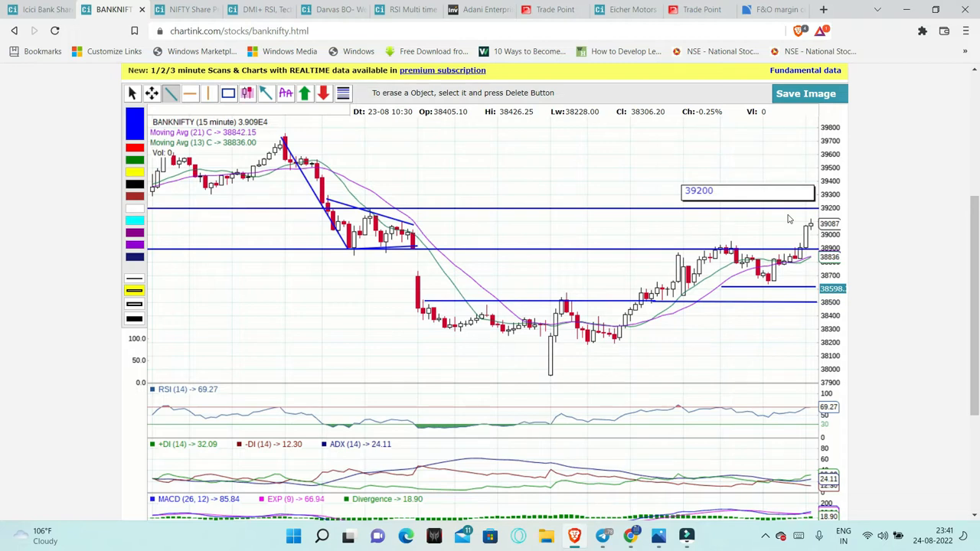
mouse_move(789, 180)
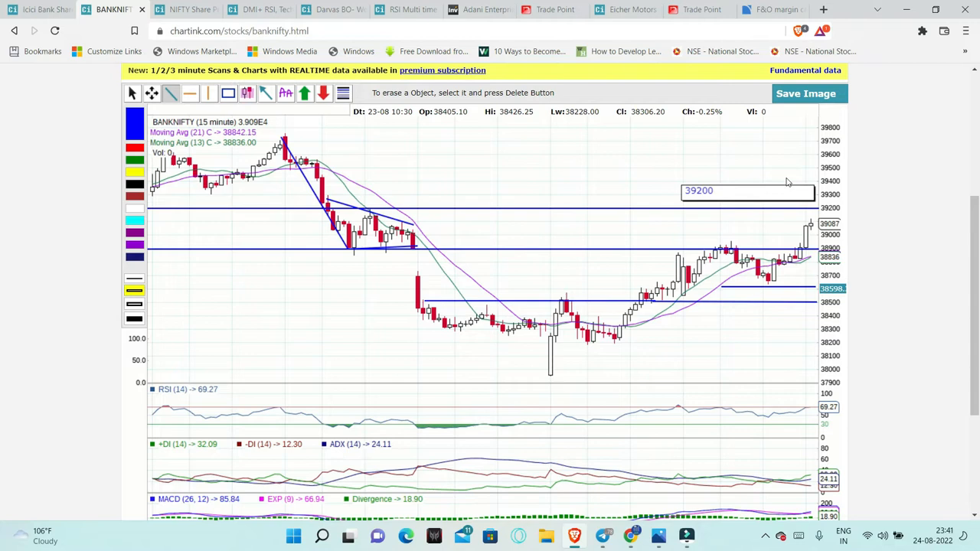
mouse_move(789, 182)
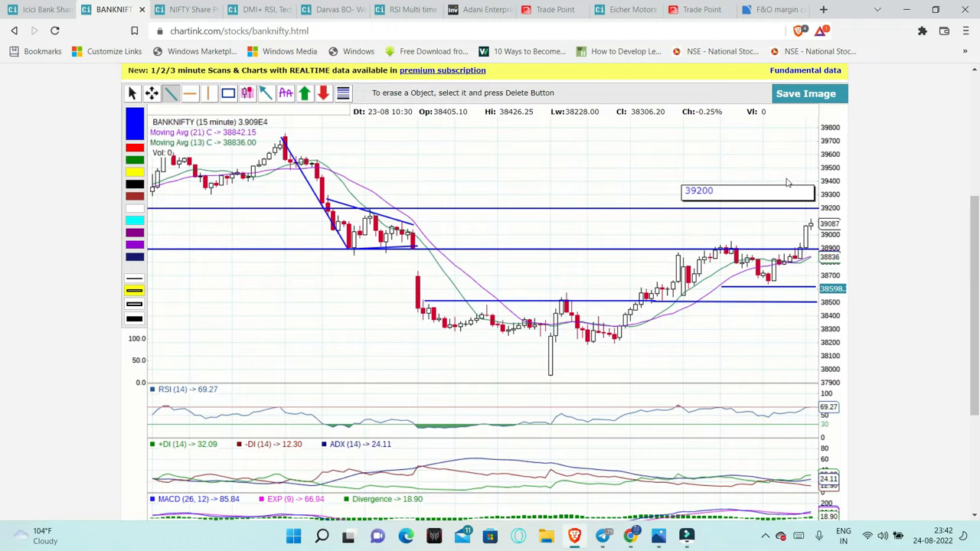
mouse_move(749, 549)
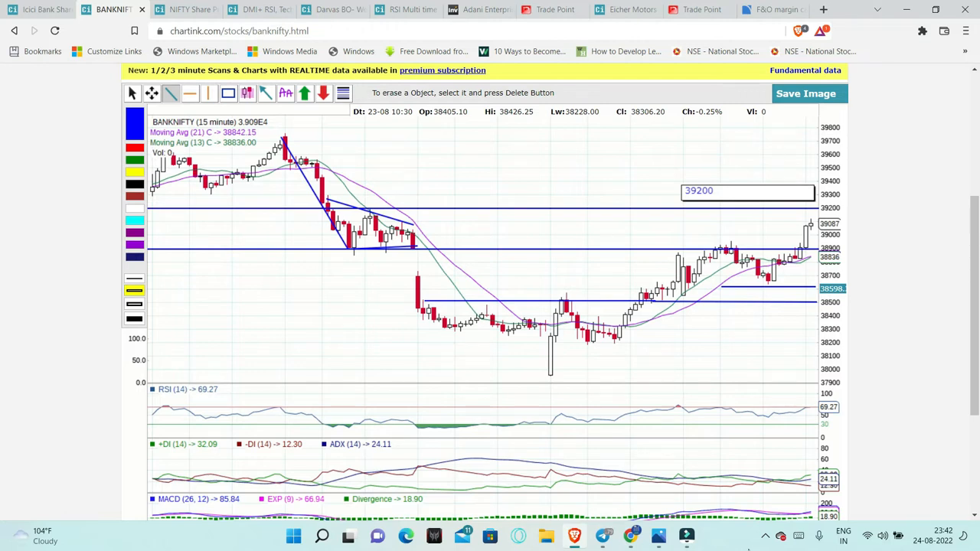
Load Bank Nifty monthly OI change by strike on Sensibull's Open Interest page.
left_click(732, 10)
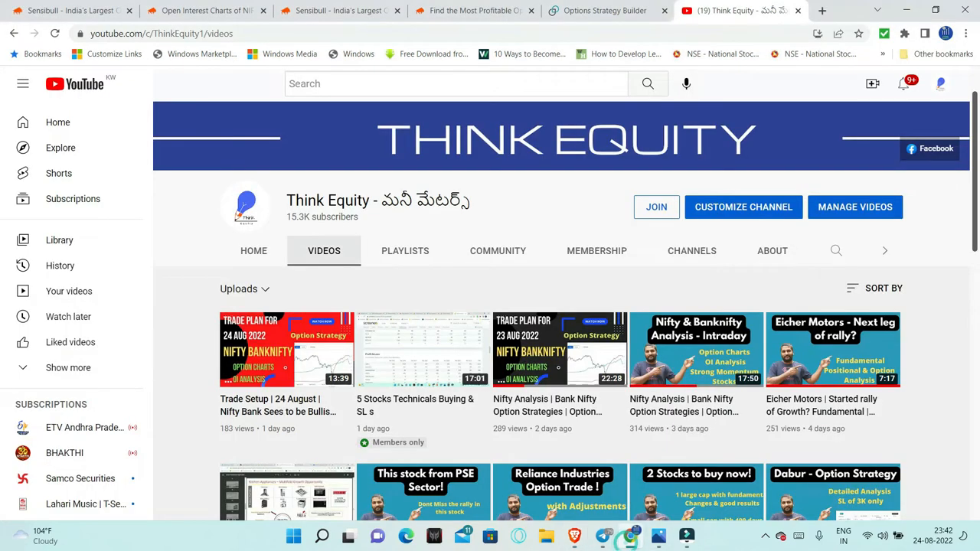
left_click(205, 9)
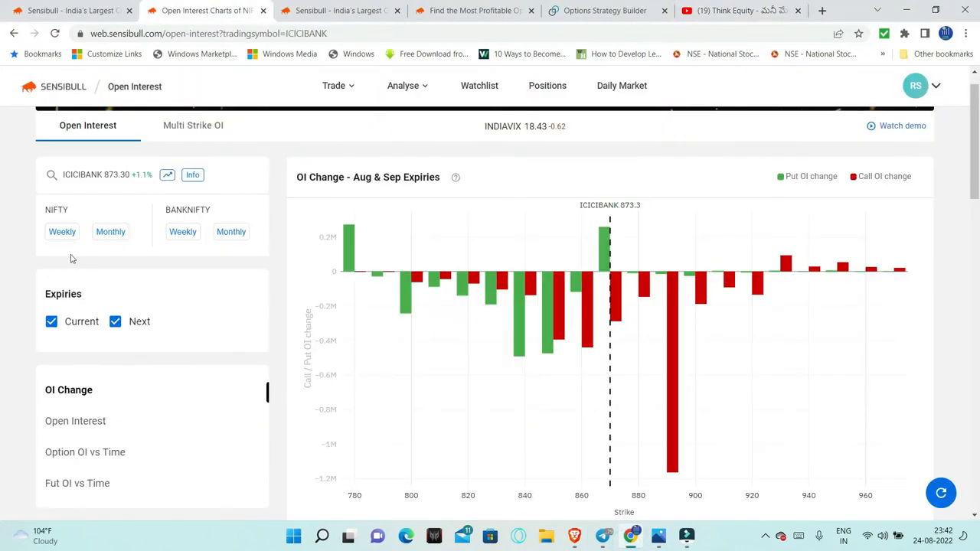
left_click(231, 231)
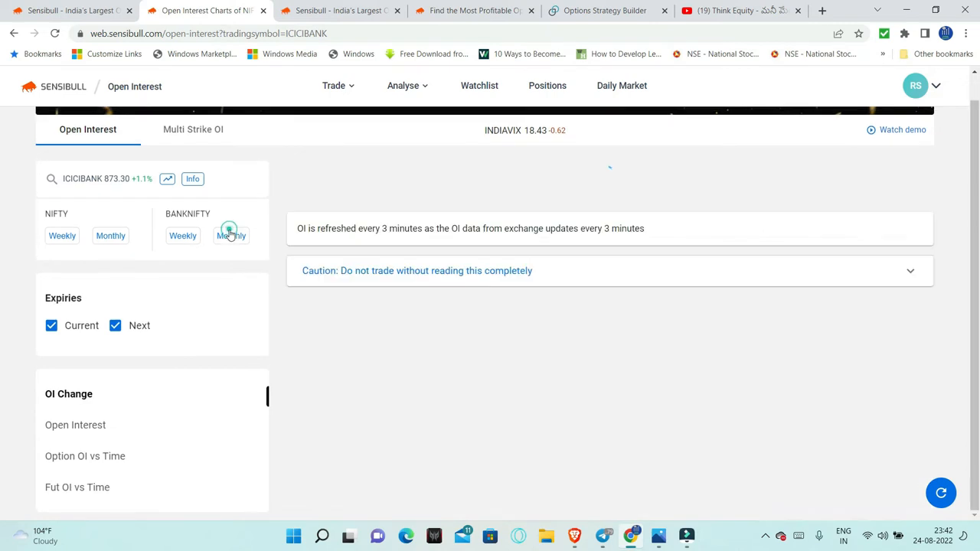
left_click(232, 236)
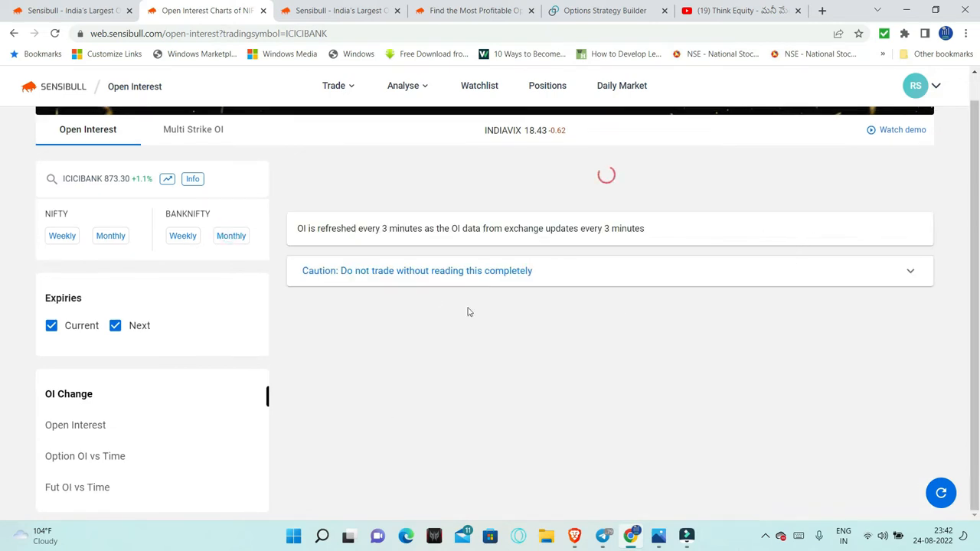
left_click(231, 236)
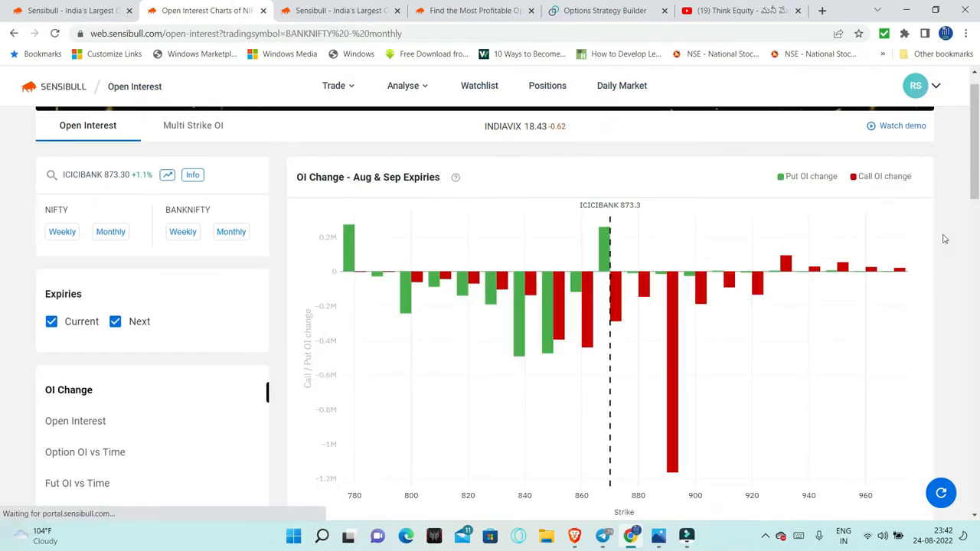
left_click(230, 225)
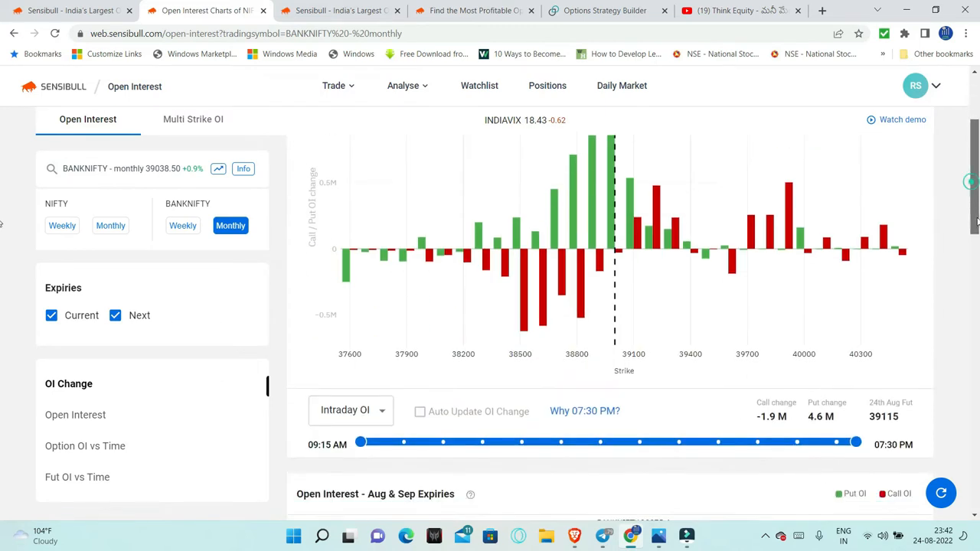
mouse_move(552, 321)
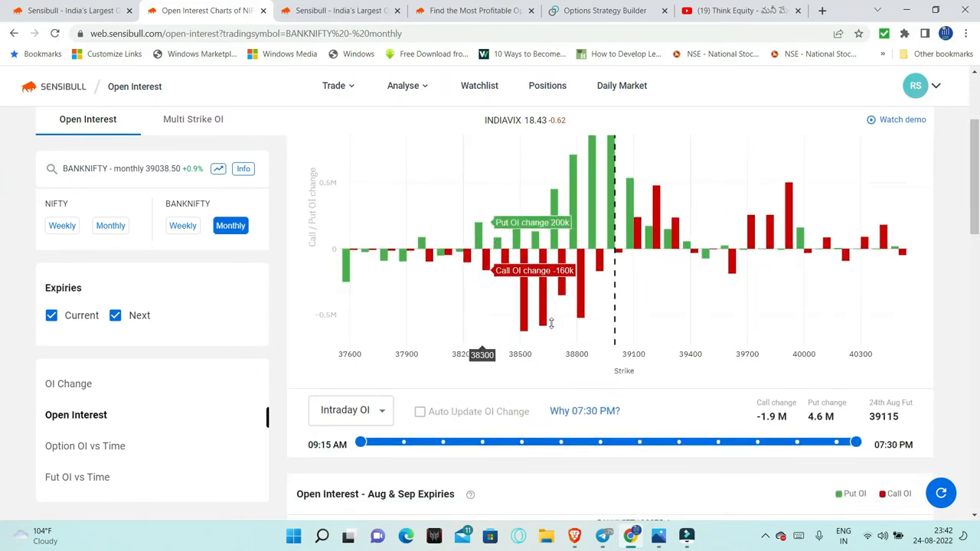
mouse_move(596, 277)
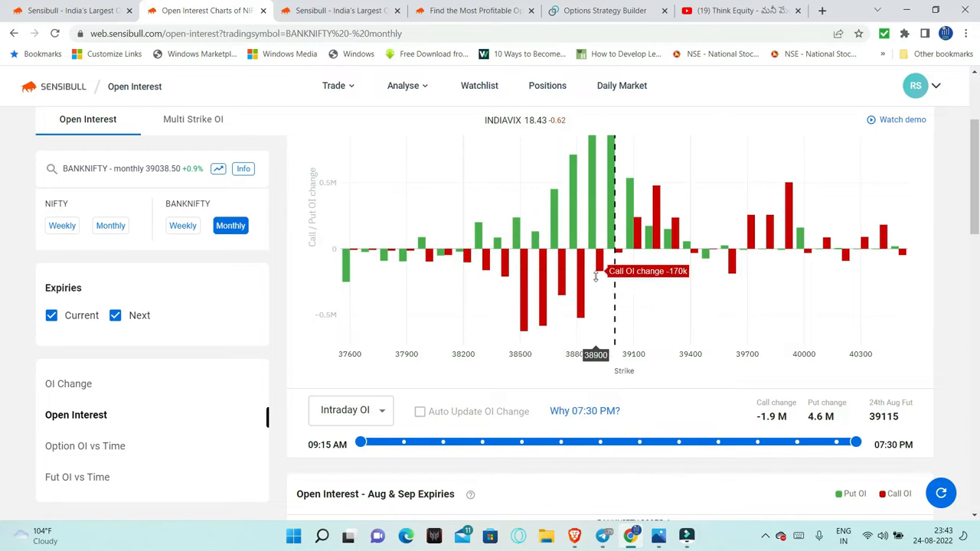
mouse_move(605, 308)
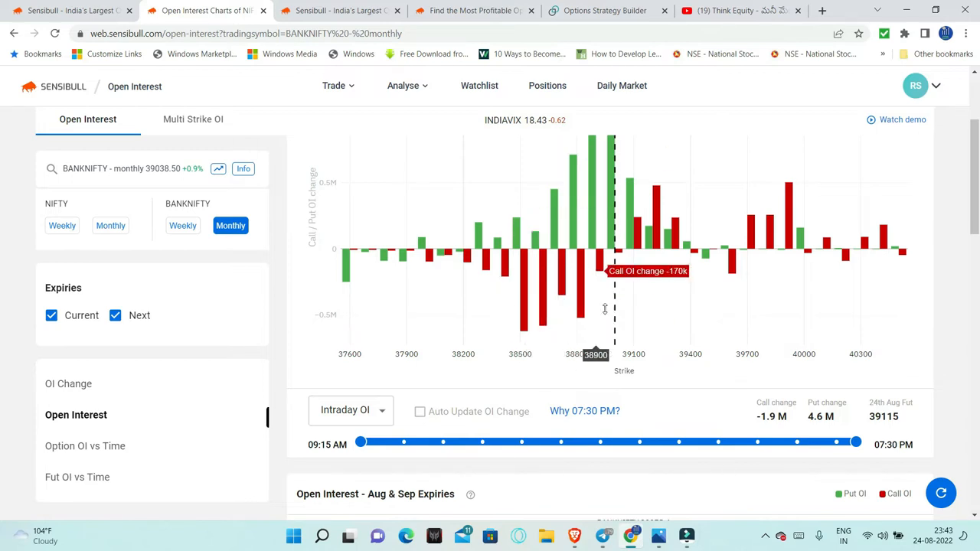
mouse_move(557, 316)
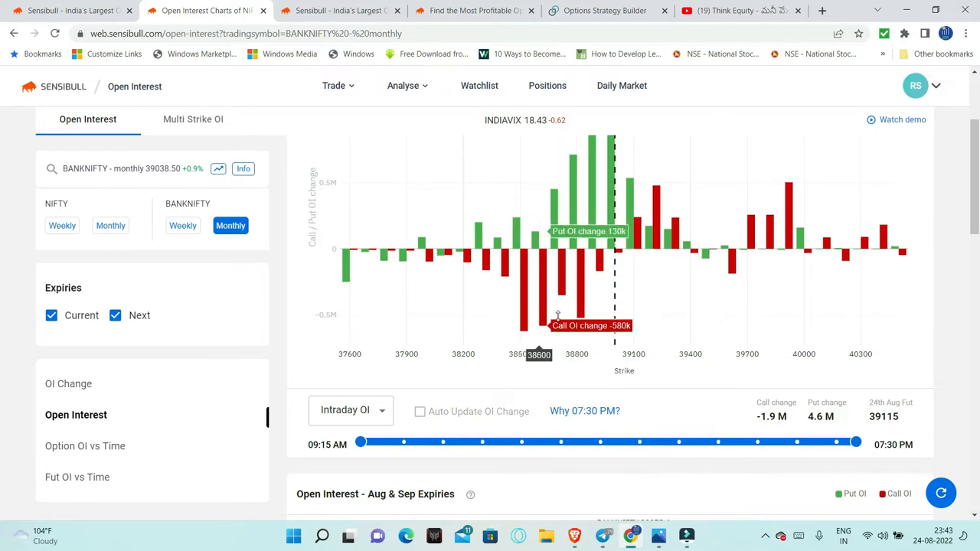
mouse_move(793, 414)
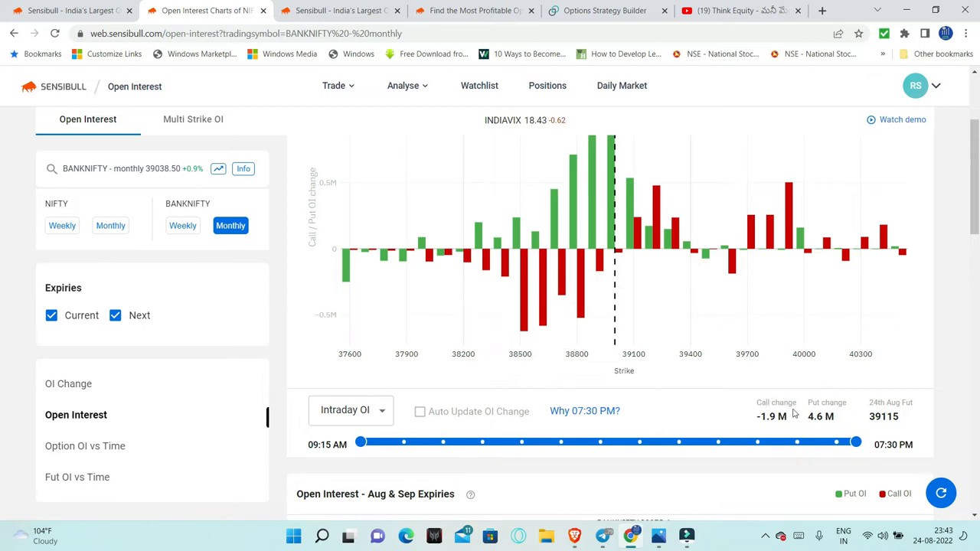
mouse_move(813, 426)
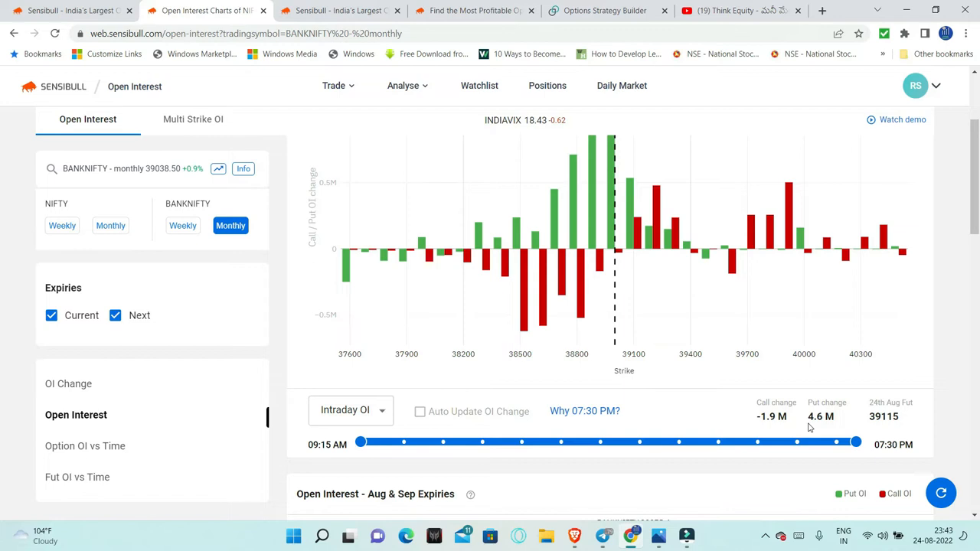
mouse_move(616, 268)
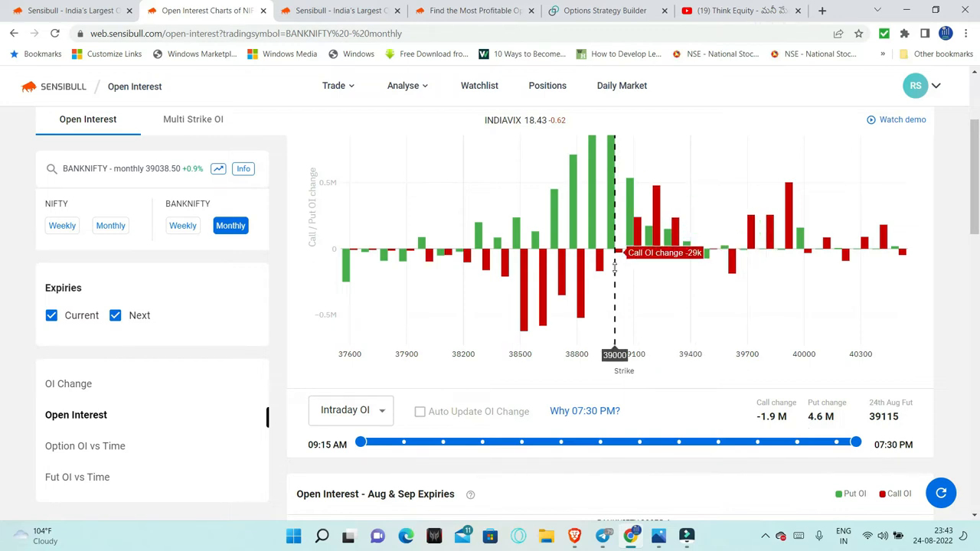
mouse_move(520, 303)
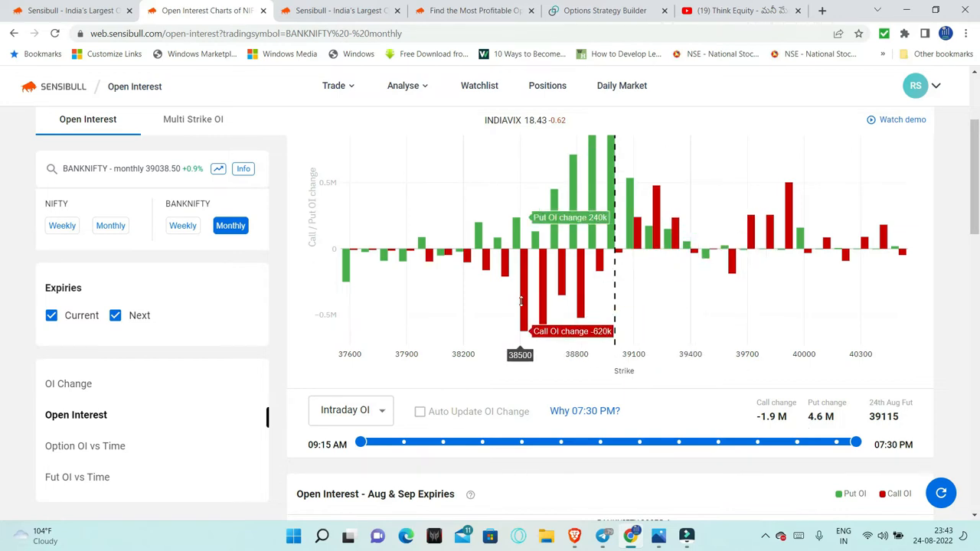
mouse_move(559, 294)
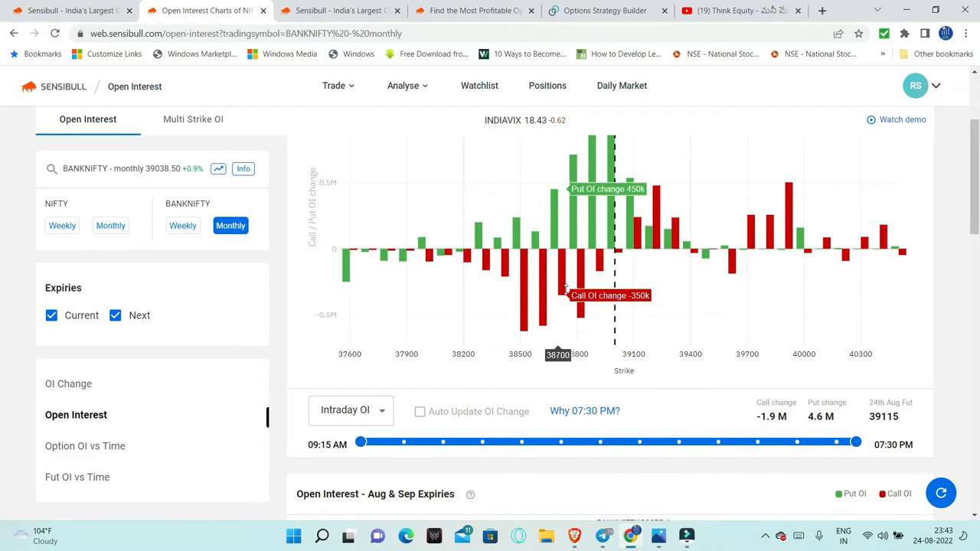
mouse_move(576, 291)
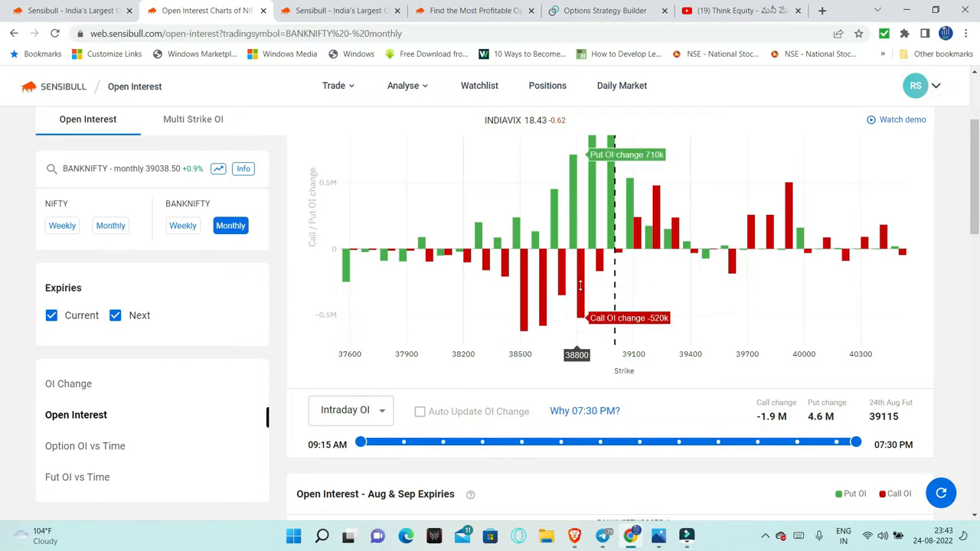
mouse_move(598, 271)
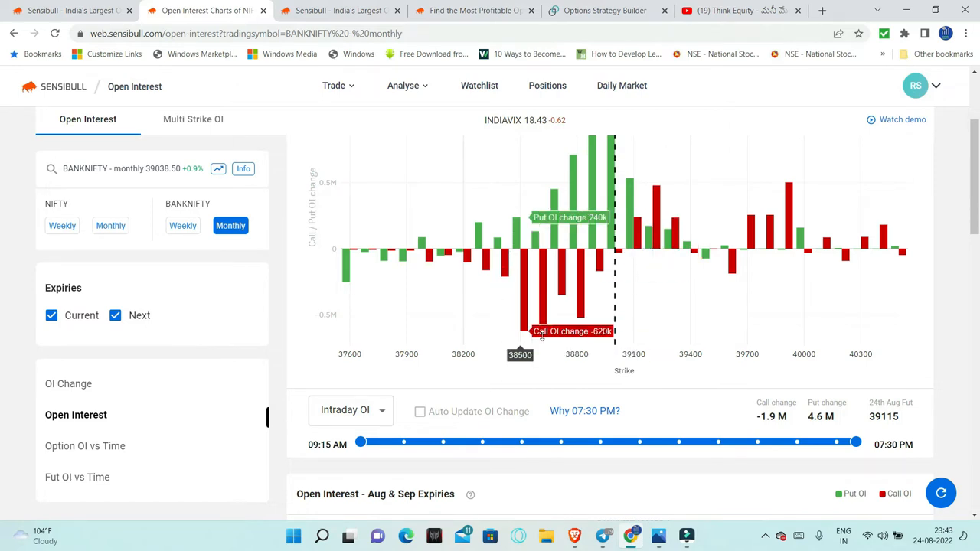
mouse_move(518, 288)
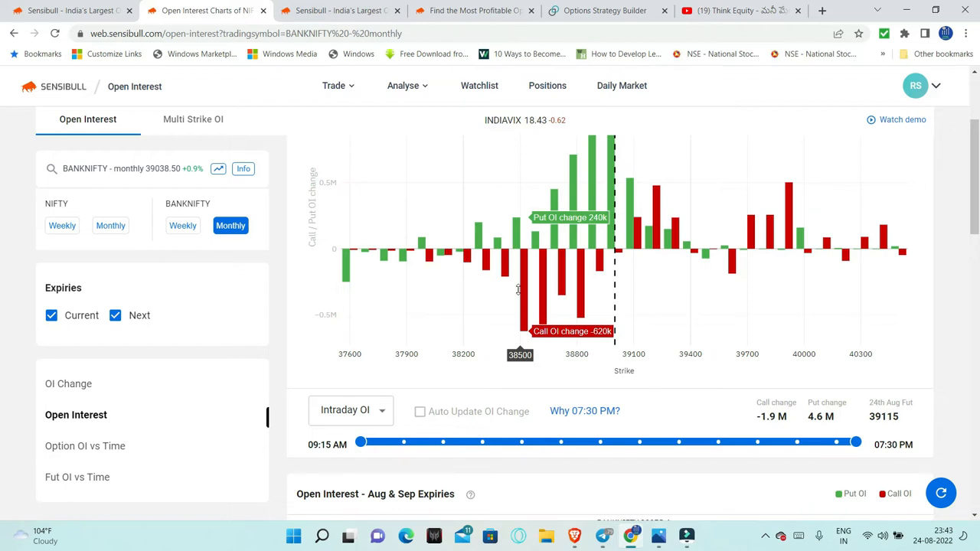
mouse_move(727, 252)
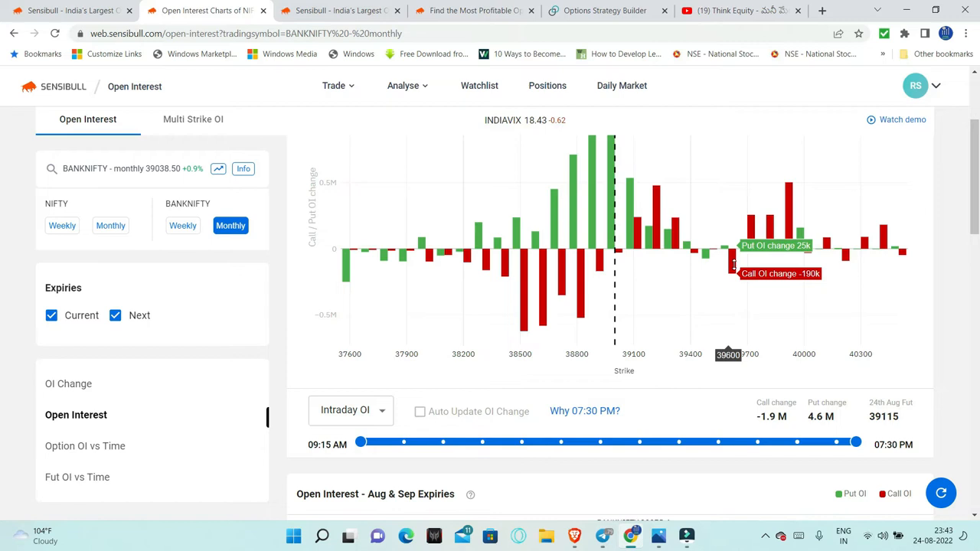
mouse_move(692, 251)
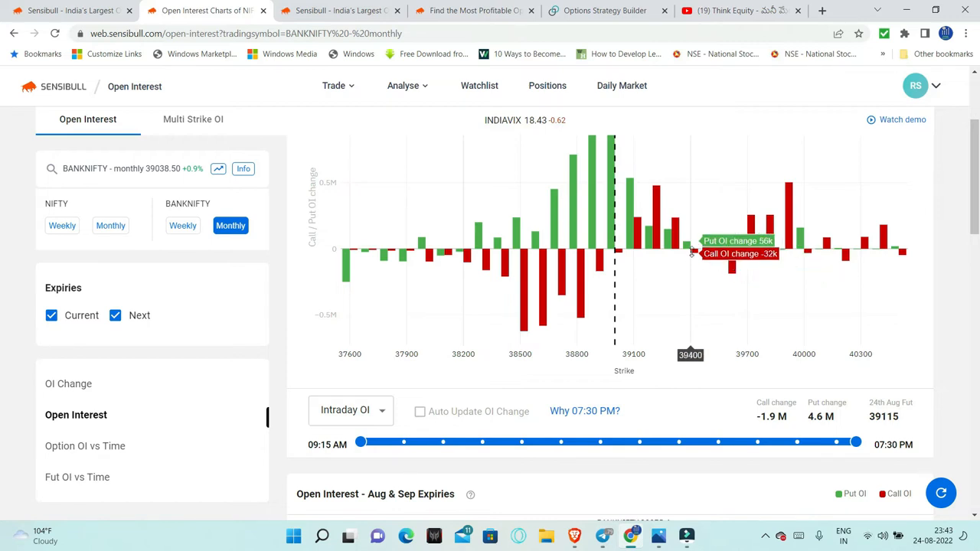
mouse_move(720, 337)
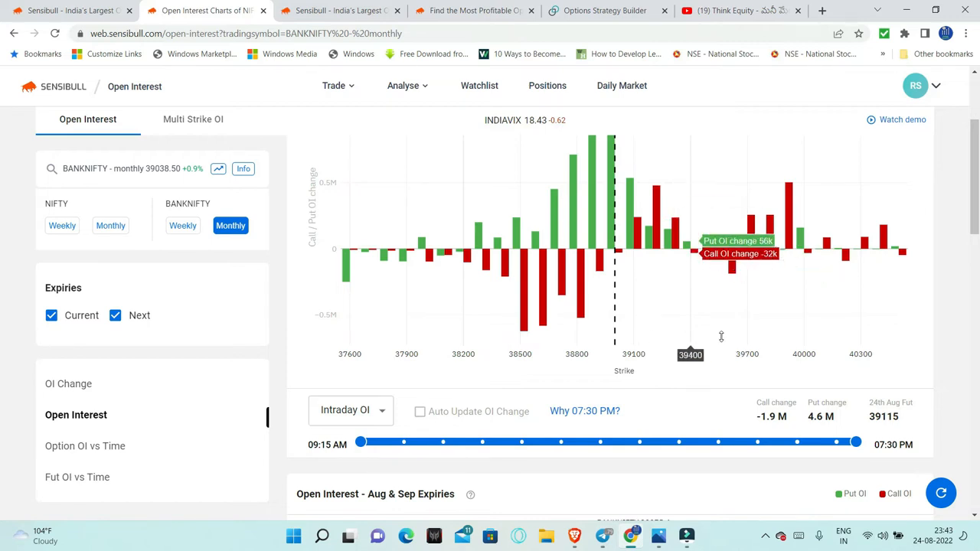
mouse_move(707, 253)
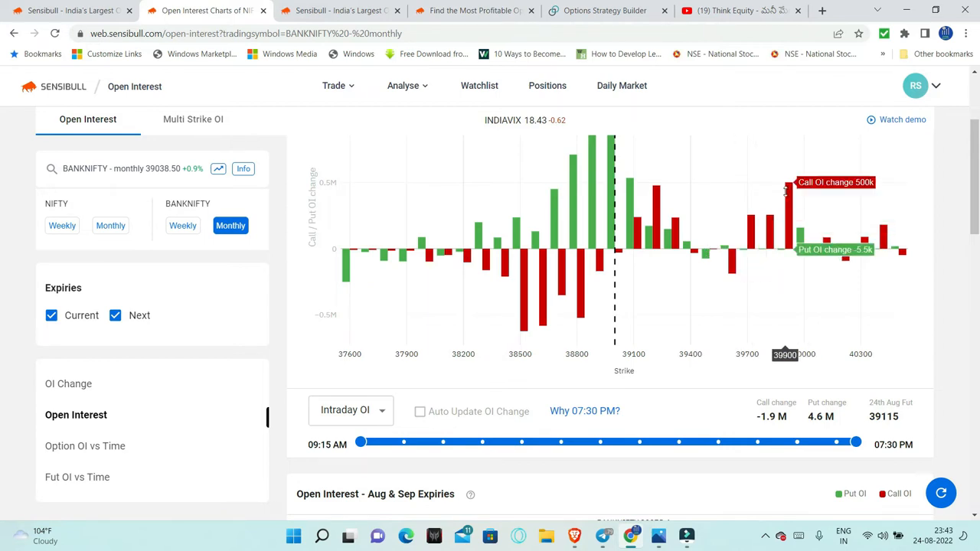
mouse_move(658, 211)
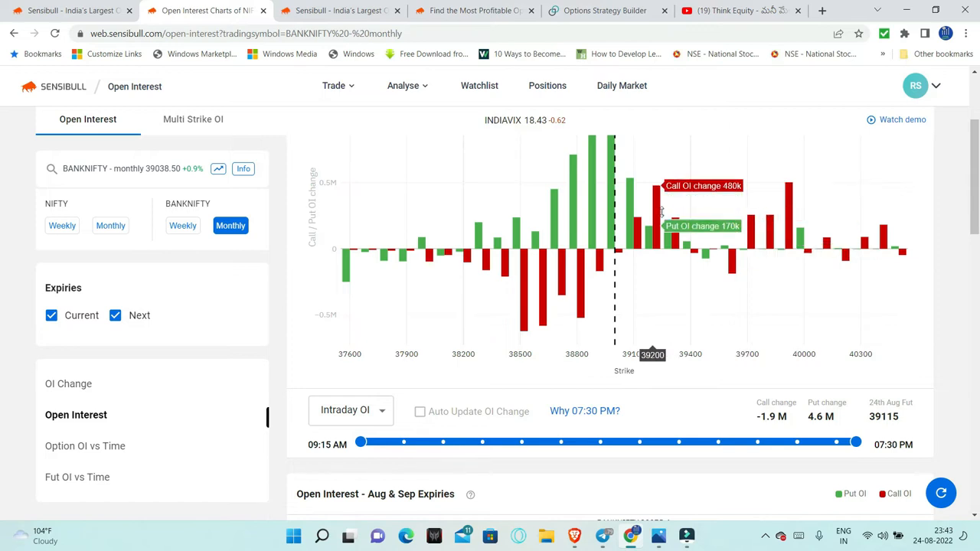
mouse_move(784, 221)
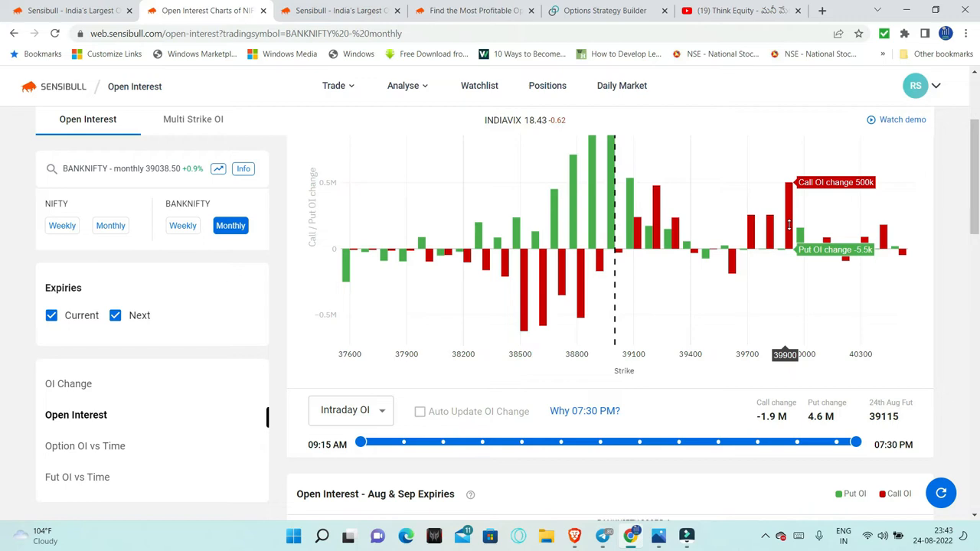
mouse_move(610, 165)
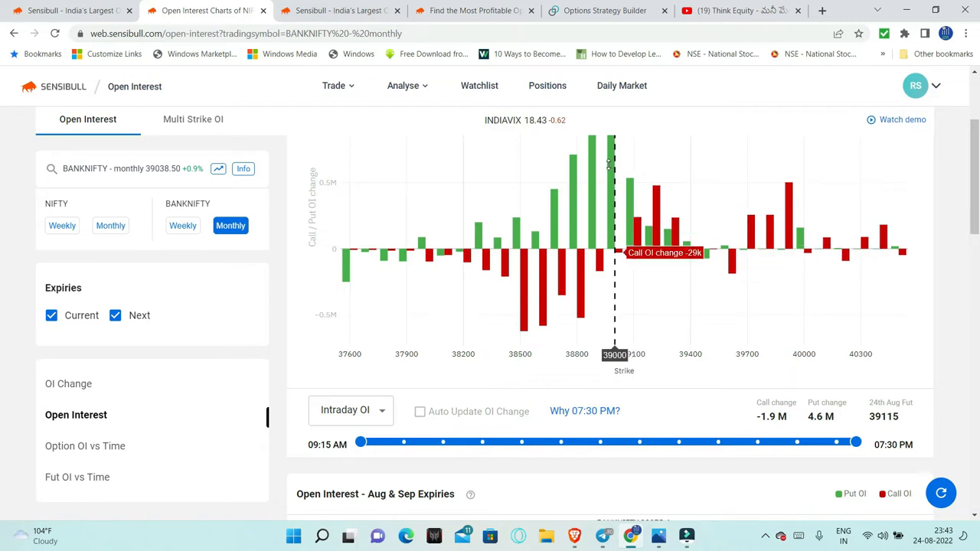
mouse_move(673, 294)
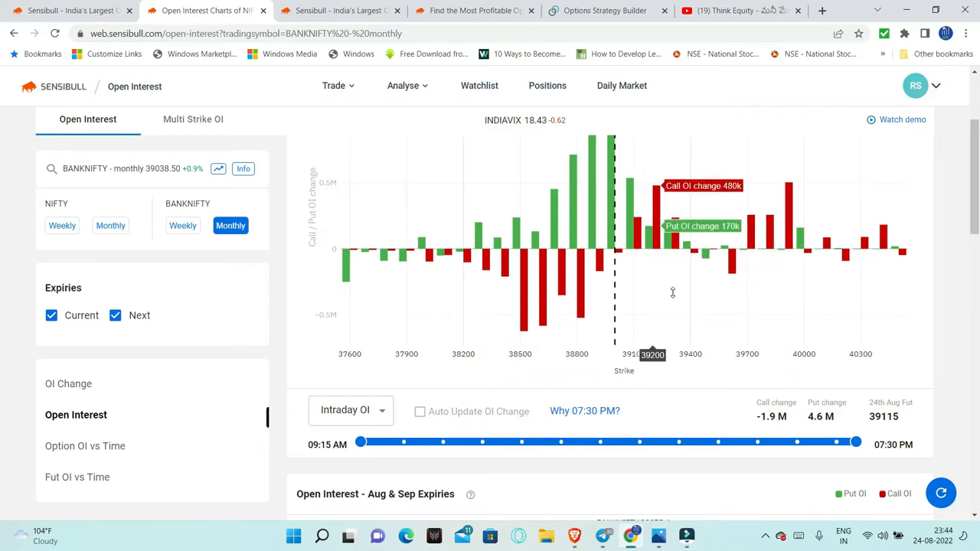
mouse_move(596, 190)
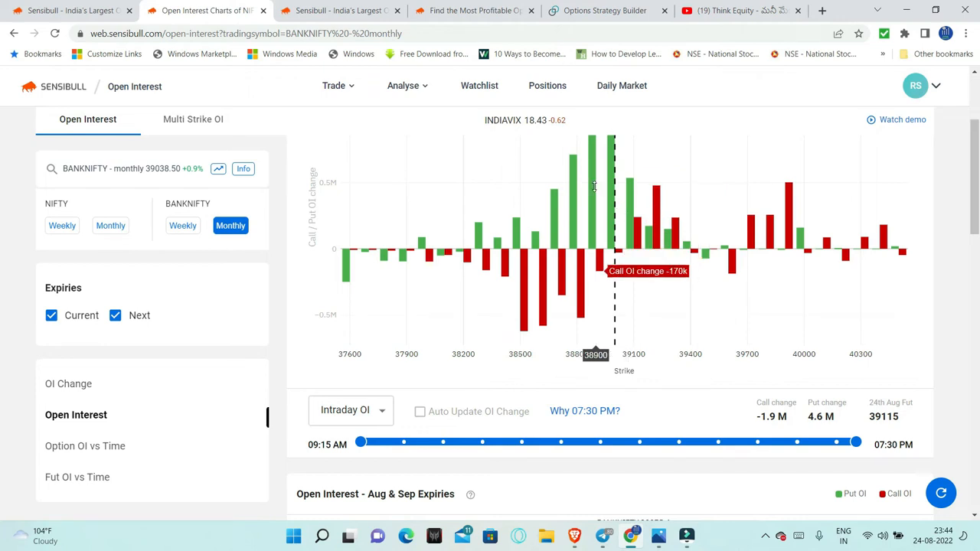
mouse_move(658, 236)
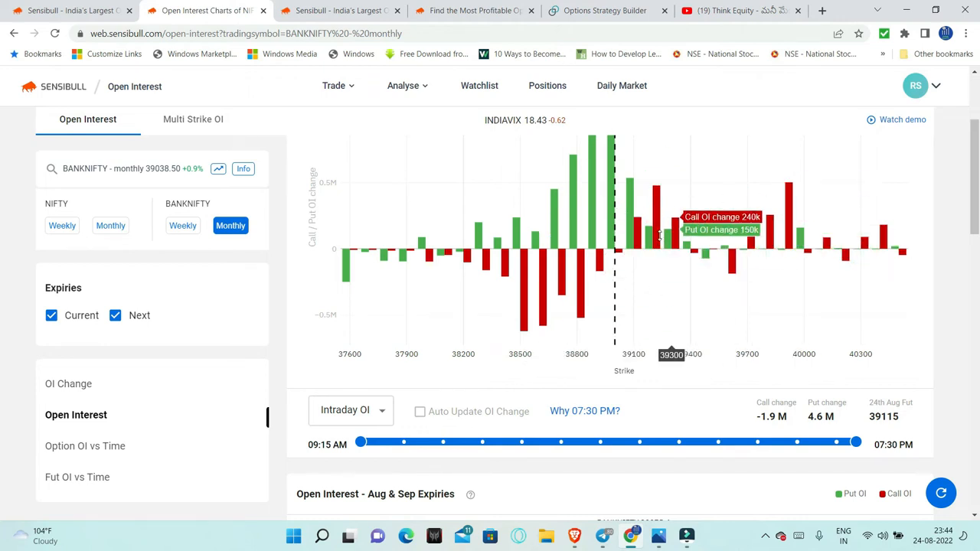
mouse_move(692, 290)
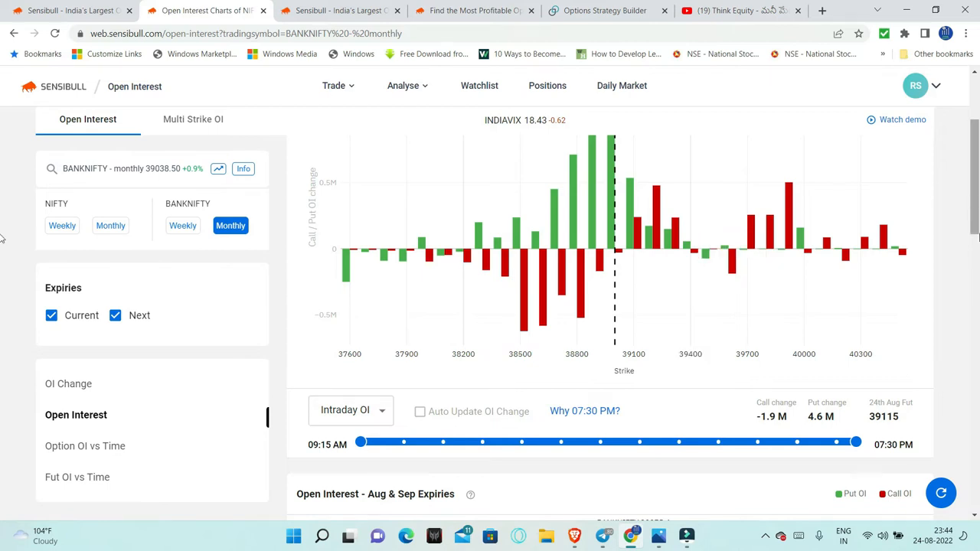
Scroll to Bank Nifty total OI by strike (PCR 1.0) and the option OI-versus-time chart.
scroll("down", 3)
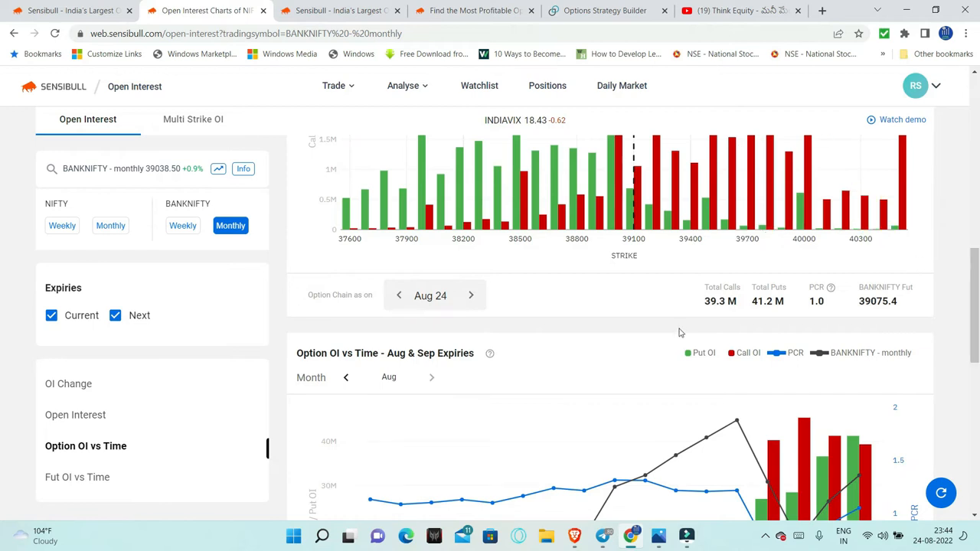
mouse_move(815, 334)
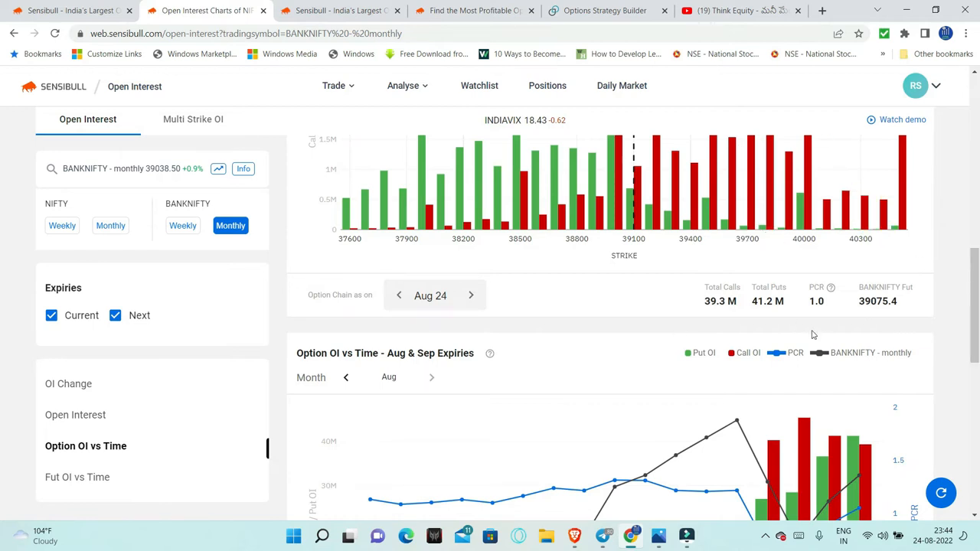
mouse_move(784, 331)
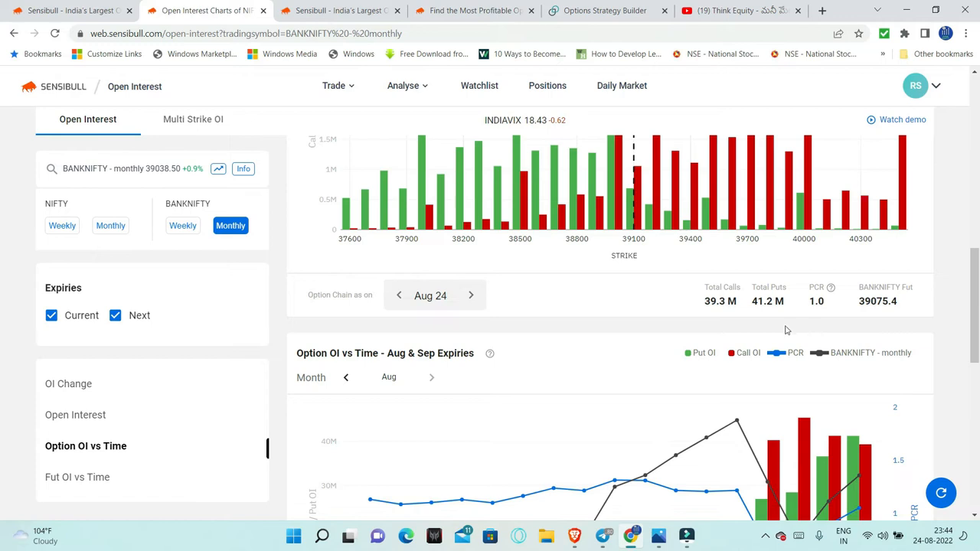
mouse_move(831, 317)
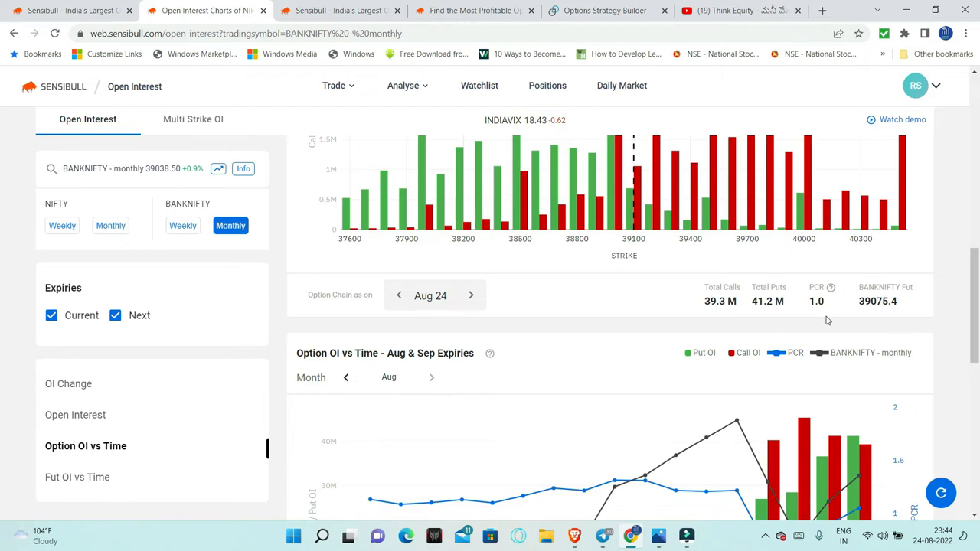
mouse_move(947, 208)
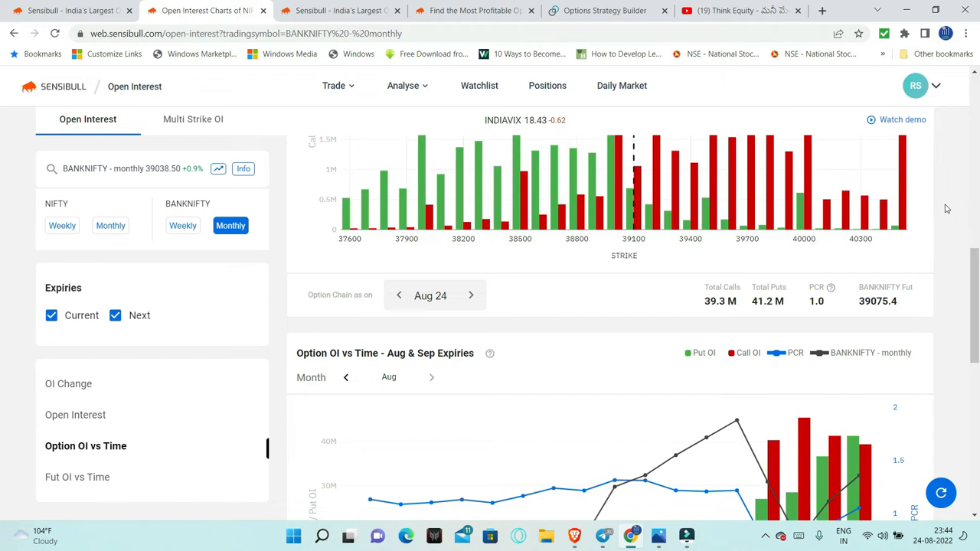
mouse_move(3, 423)
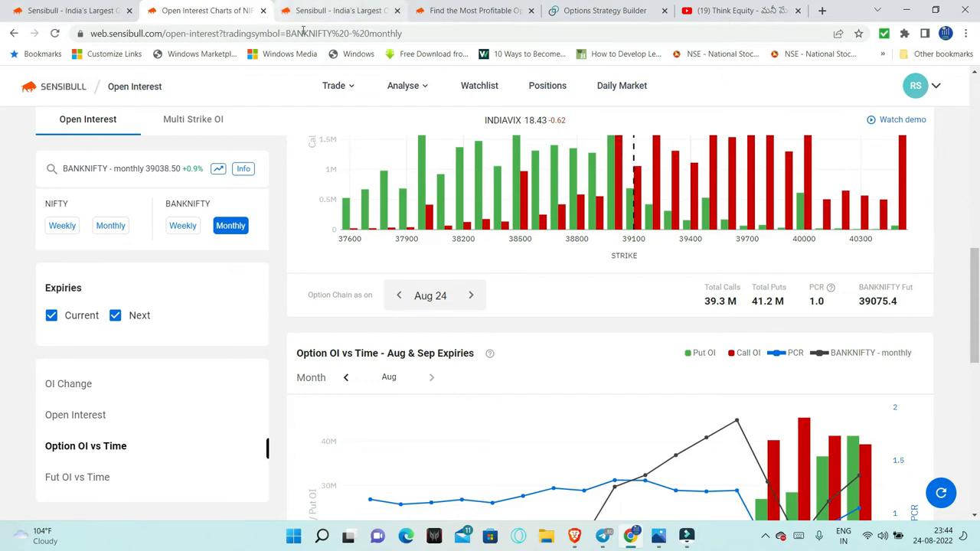
mouse_move(755, 124)
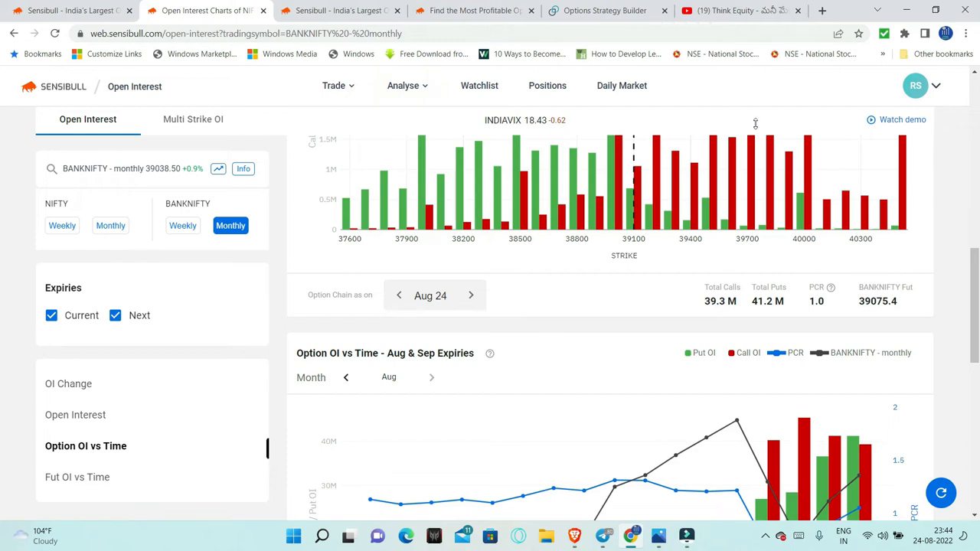
mouse_move(615, 543)
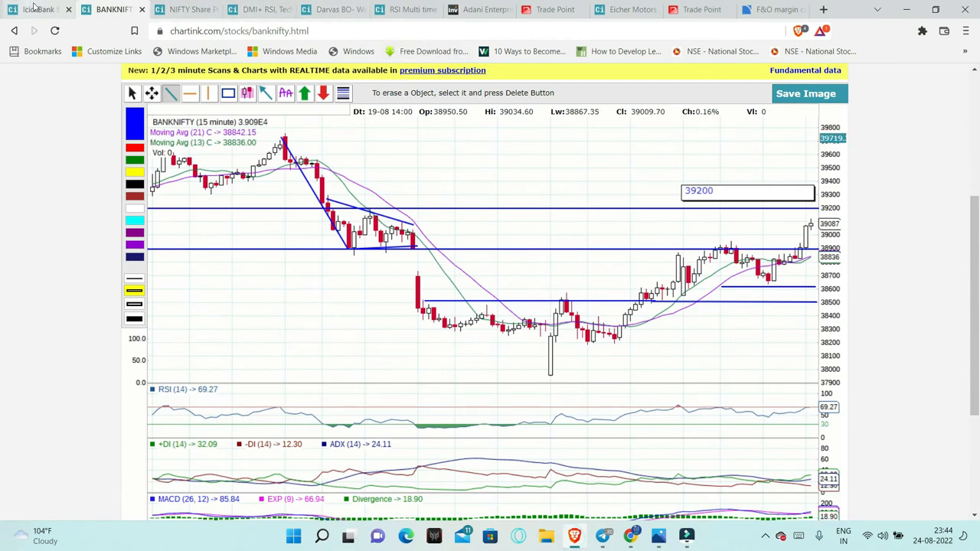
On the Nifty chart, mark the swing low with a horizontal line and sketch projected paths near 17650.
left_click(184, 9)
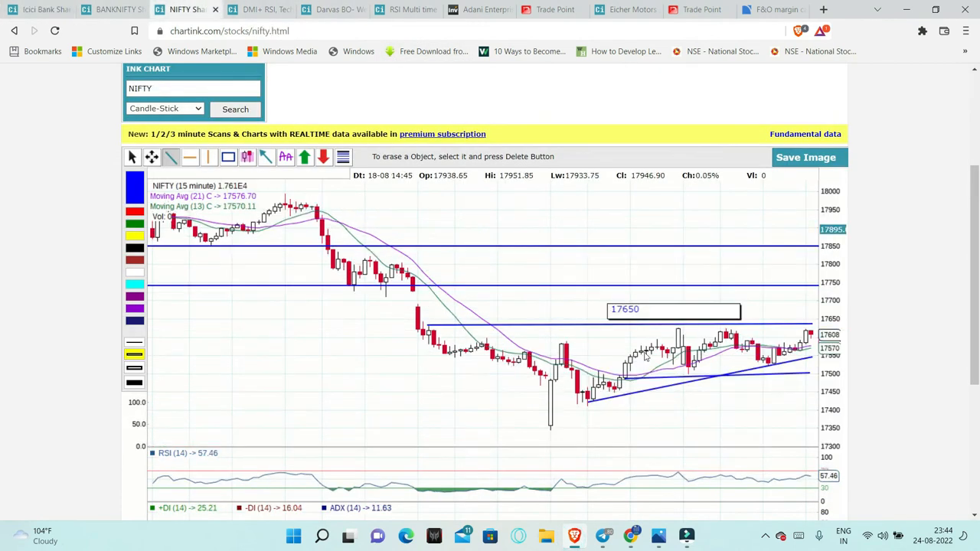
mouse_move(316, 251)
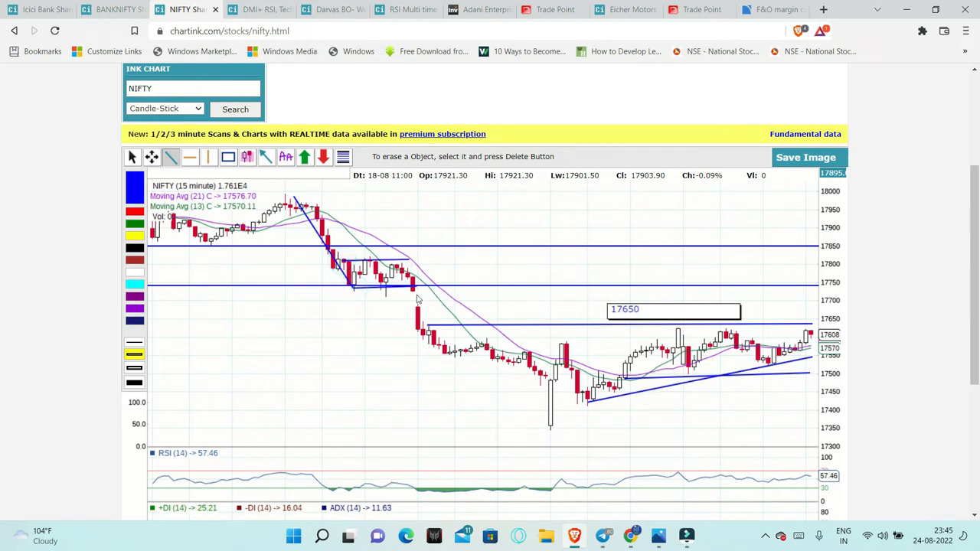
mouse_move(408, 305)
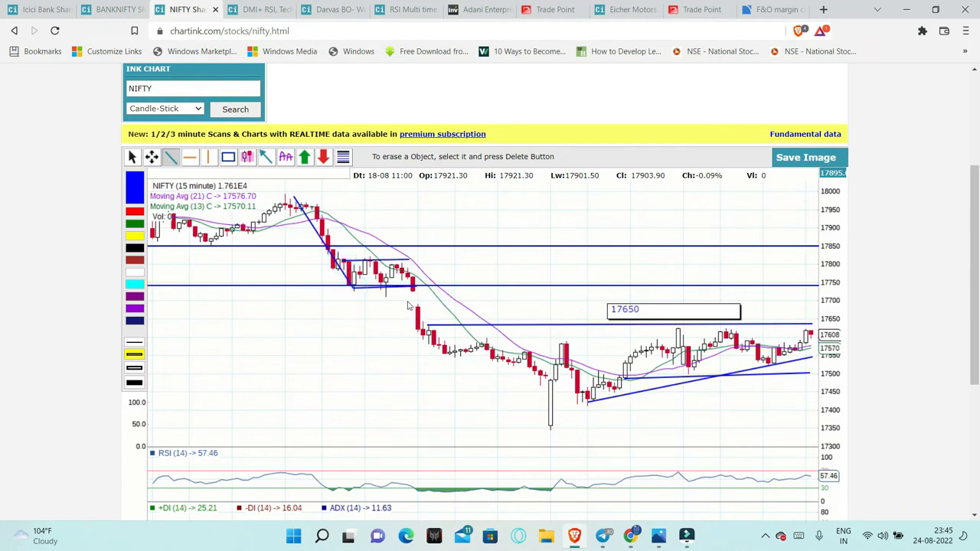
left_click_drag(536, 426, 589, 425)
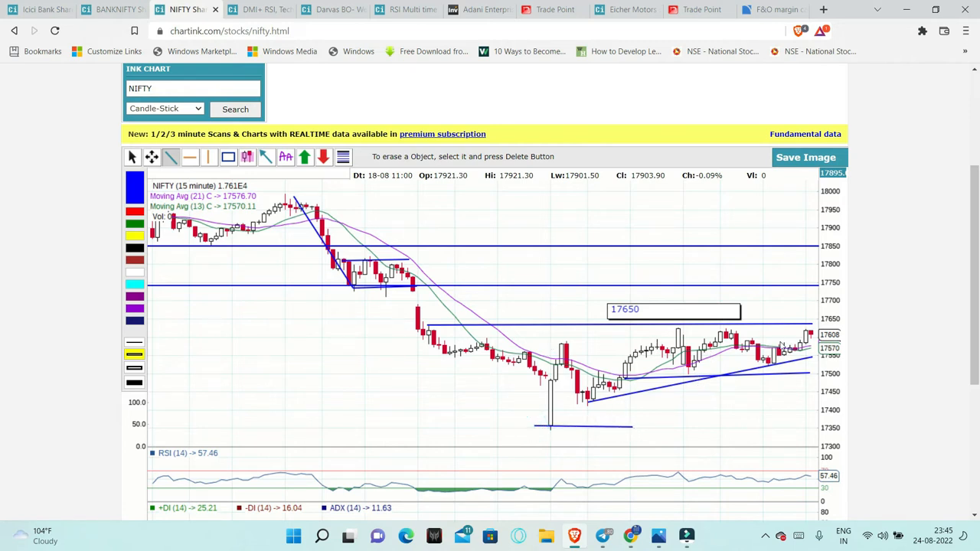
mouse_move(634, 346)
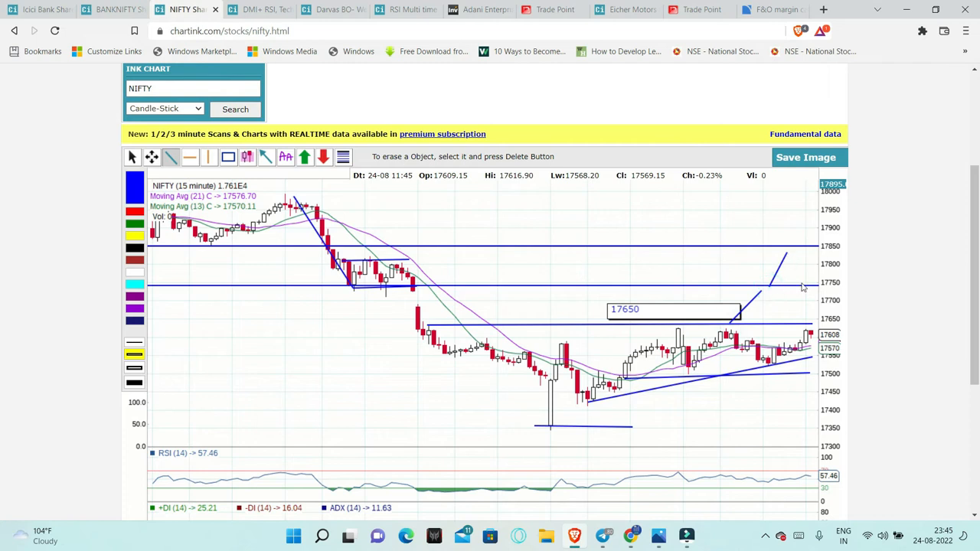
mouse_move(760, 407)
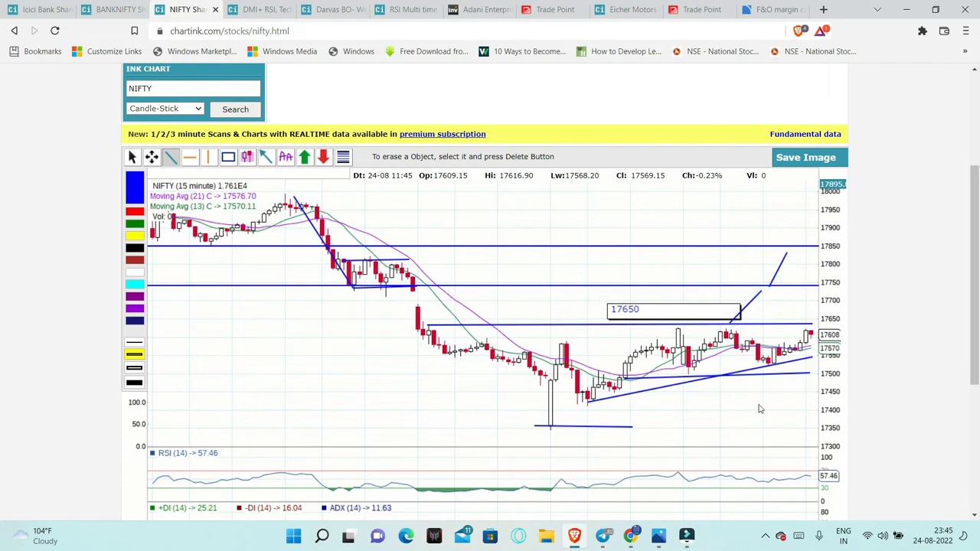
left_click(735, 419)
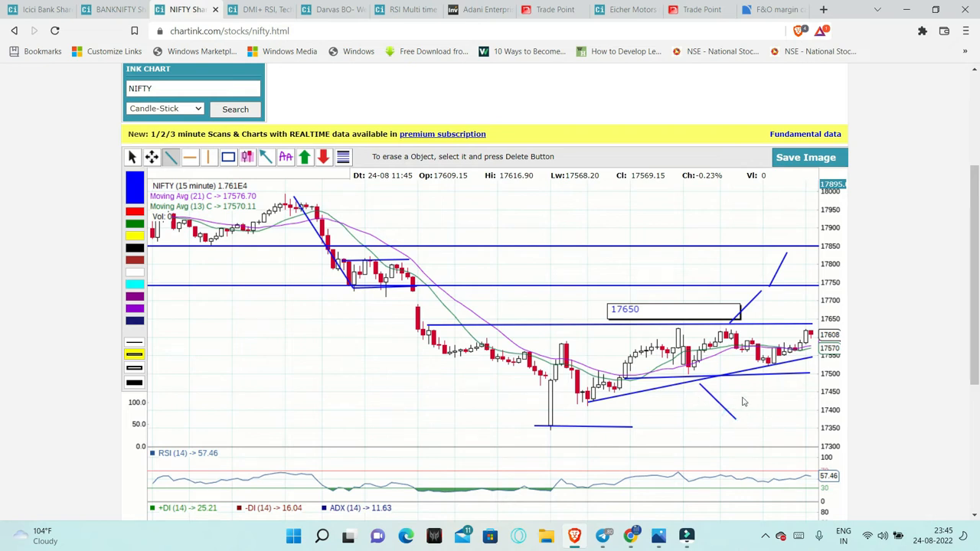
mouse_move(710, 398)
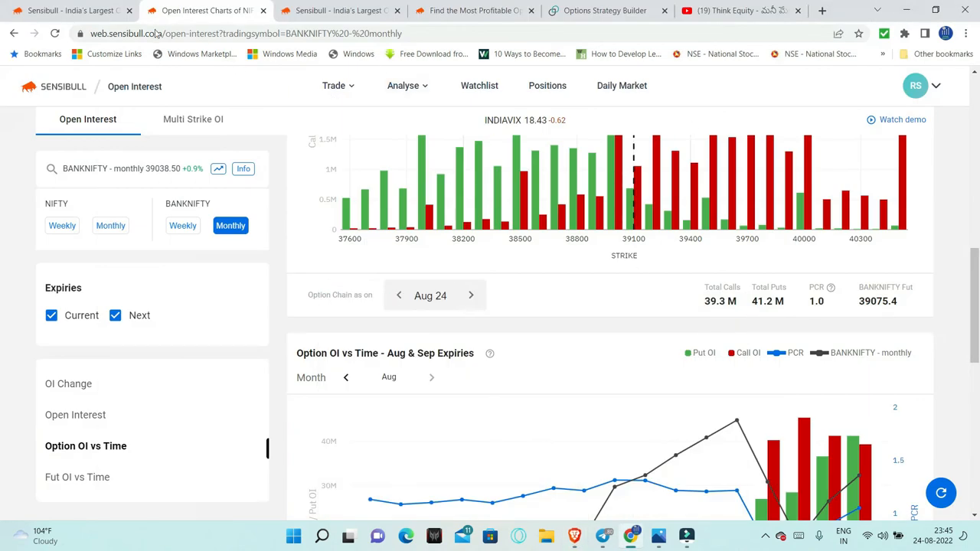
Load Nifty monthly expiry data and show its intraday OI change by strike.
left_click(111, 225)
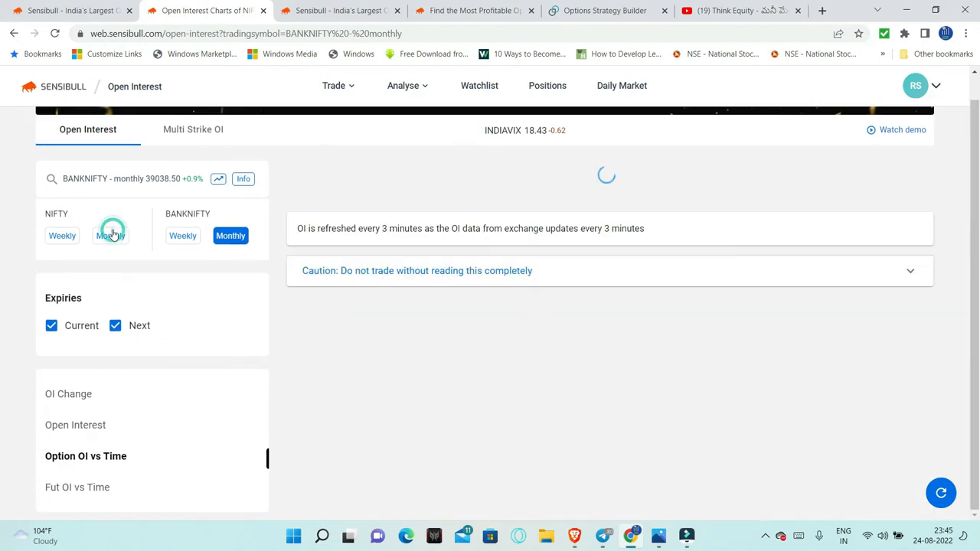
left_click(110, 236)
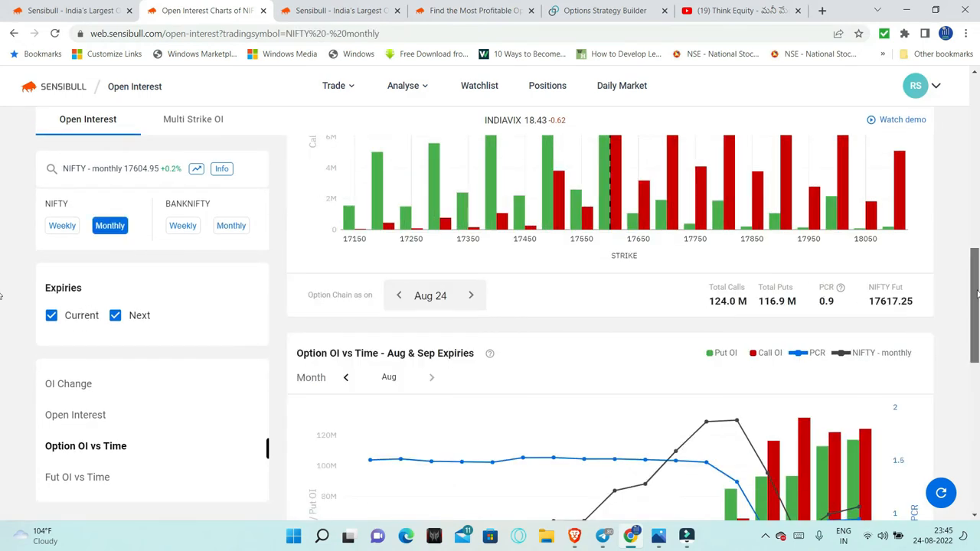
left_click(67, 383)
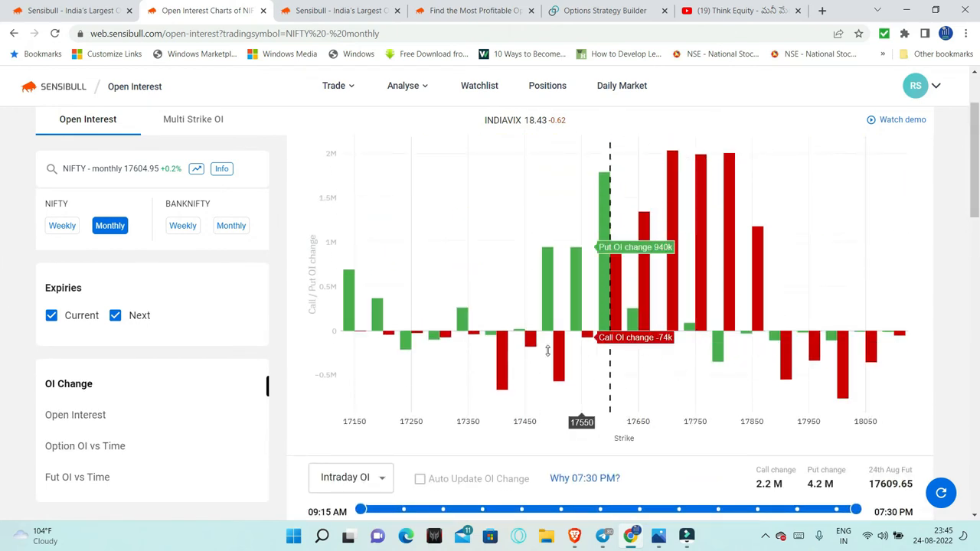
mouse_move(548, 360)
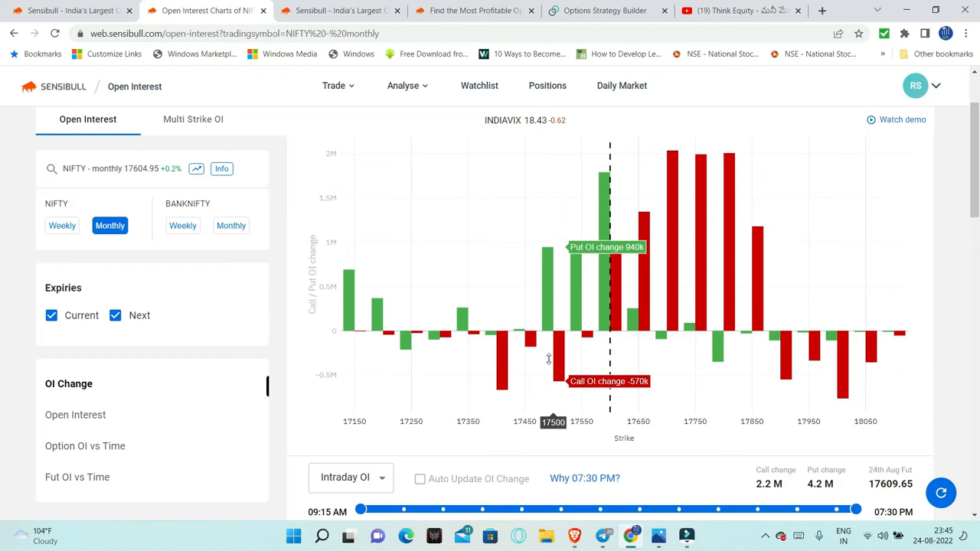
mouse_move(493, 346)
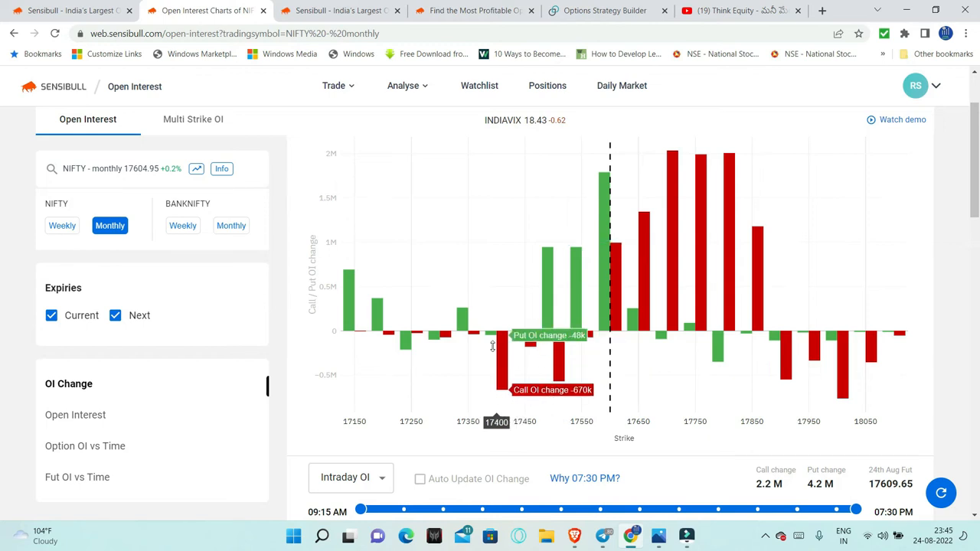
mouse_move(554, 358)
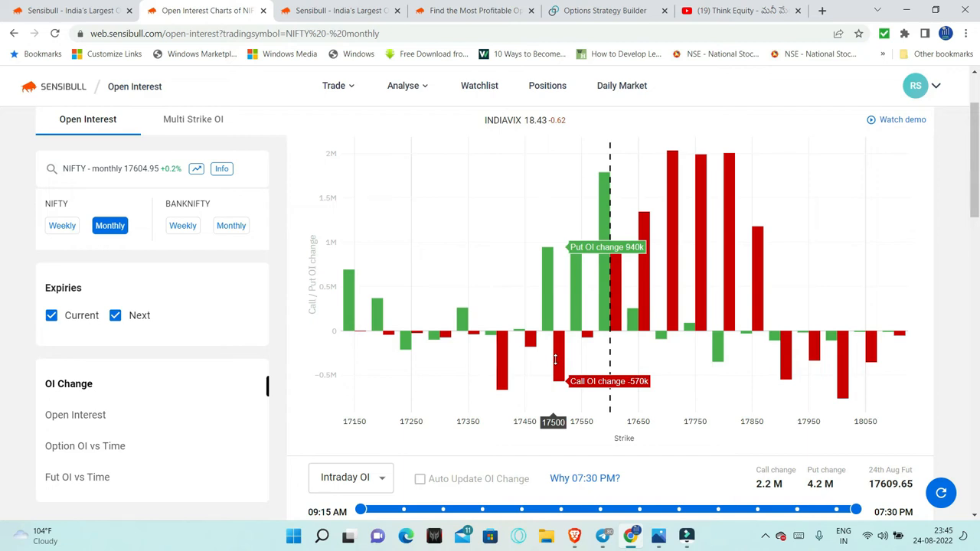
mouse_move(781, 364)
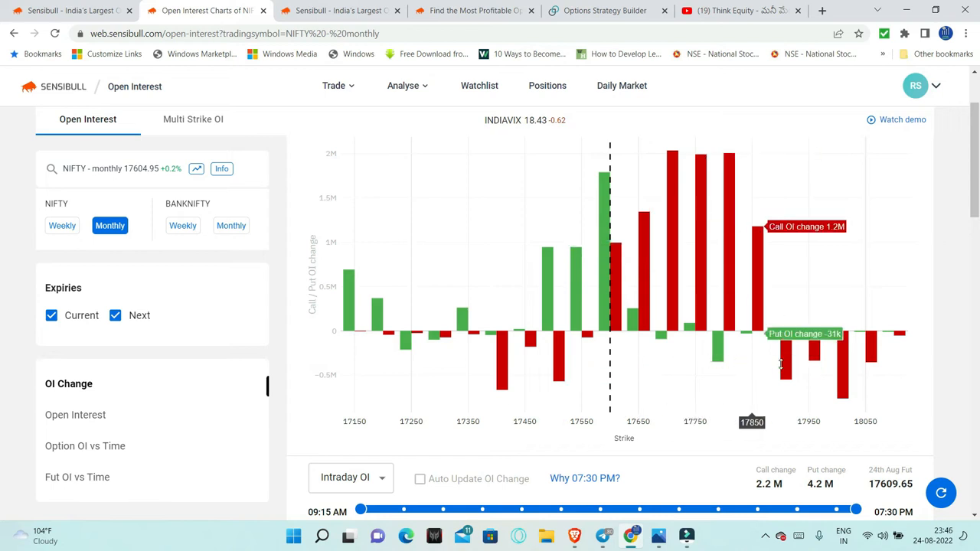
mouse_move(781, 360)
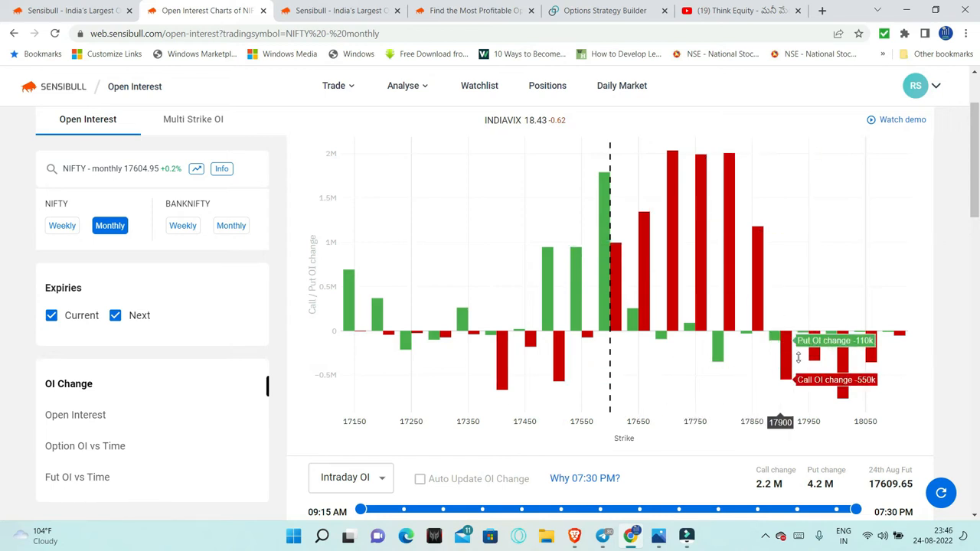
mouse_move(839, 349)
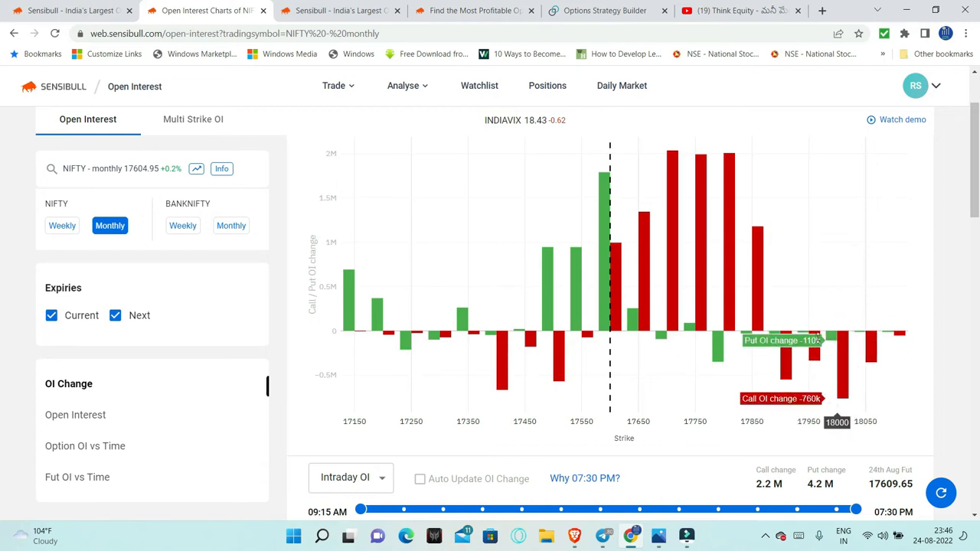
mouse_move(743, 337)
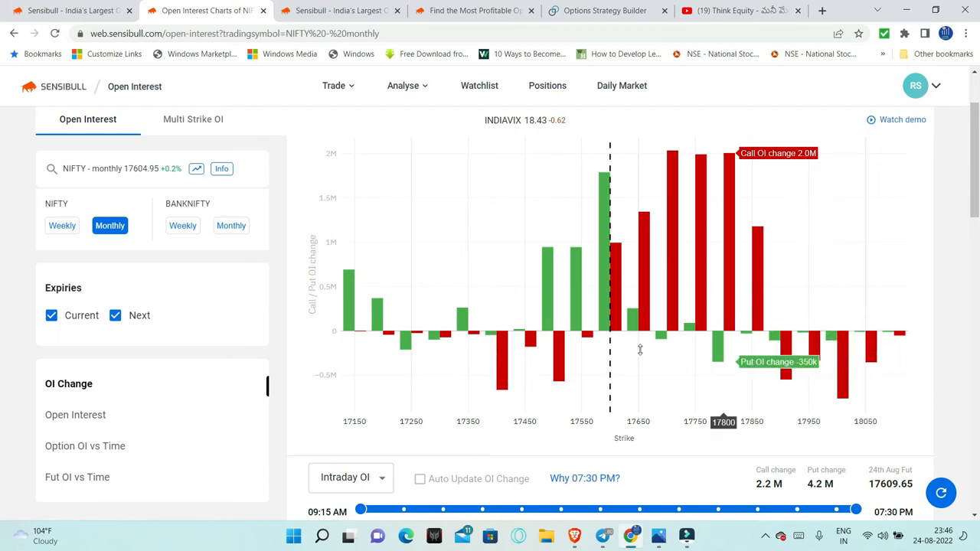
mouse_move(866, 368)
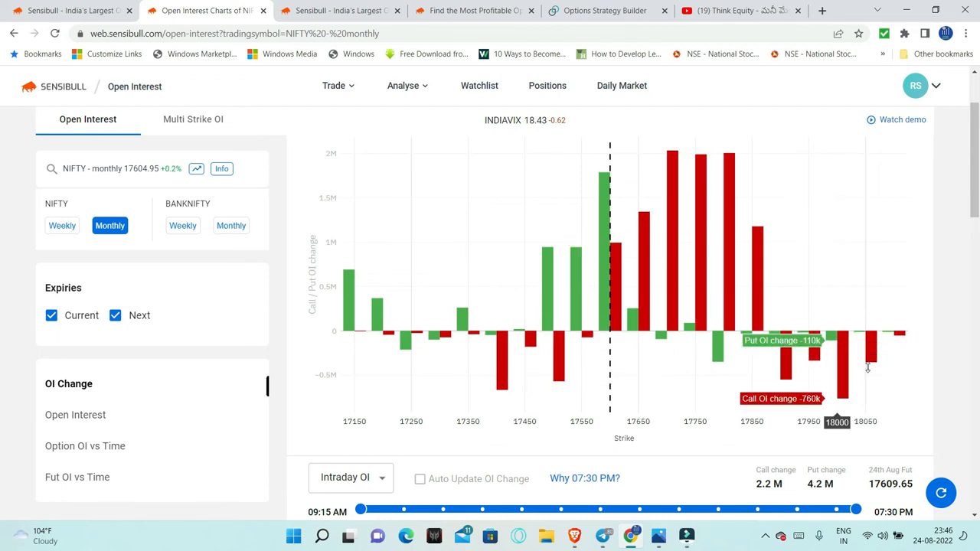
mouse_move(783, 356)
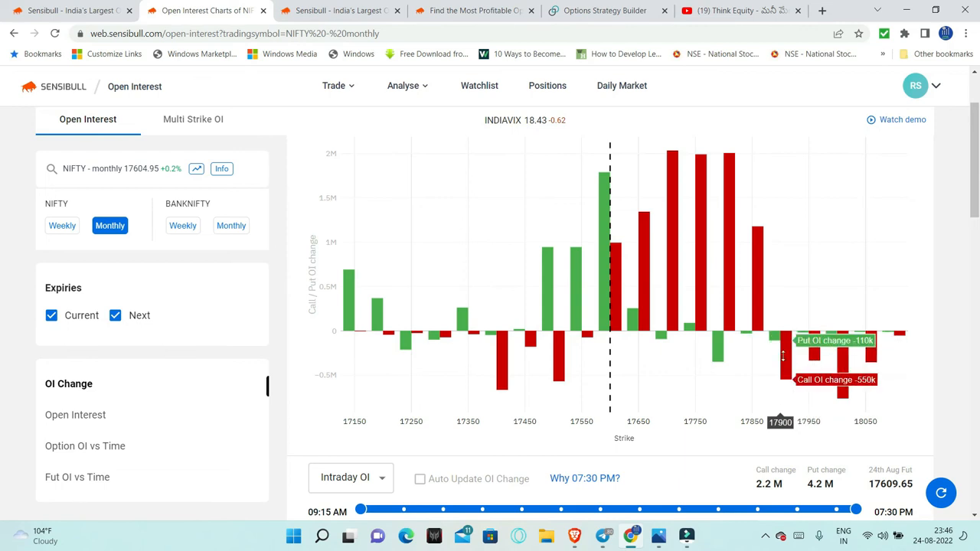
mouse_move(717, 349)
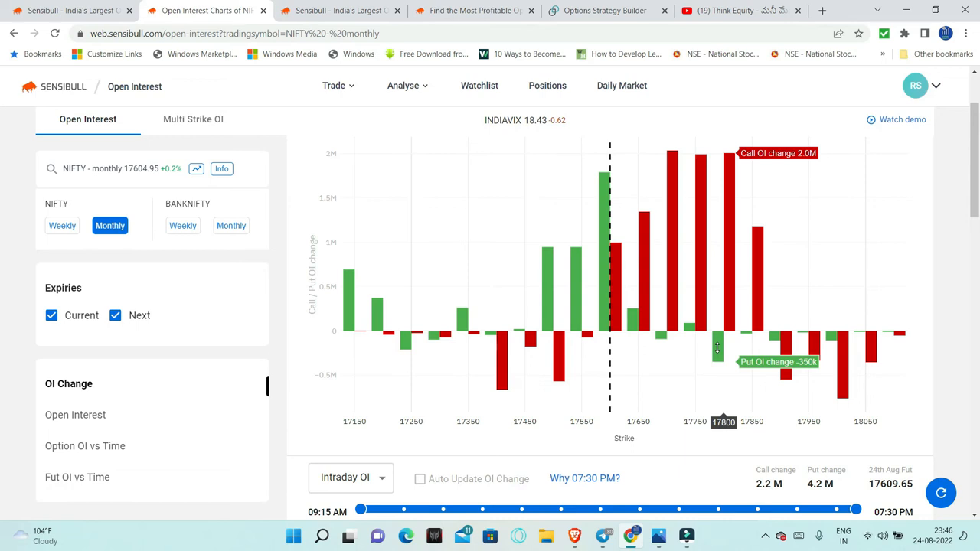
mouse_move(600, 329)
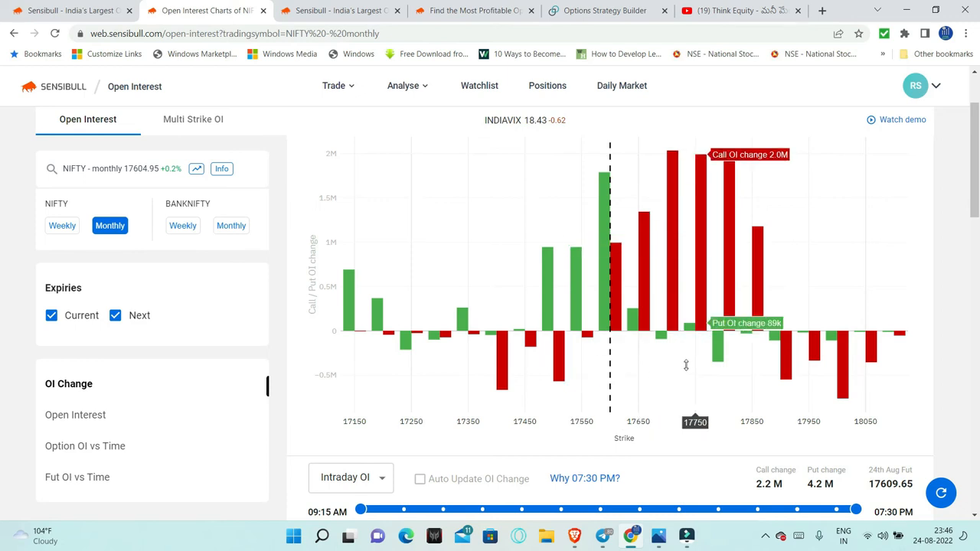
mouse_move(558, 392)
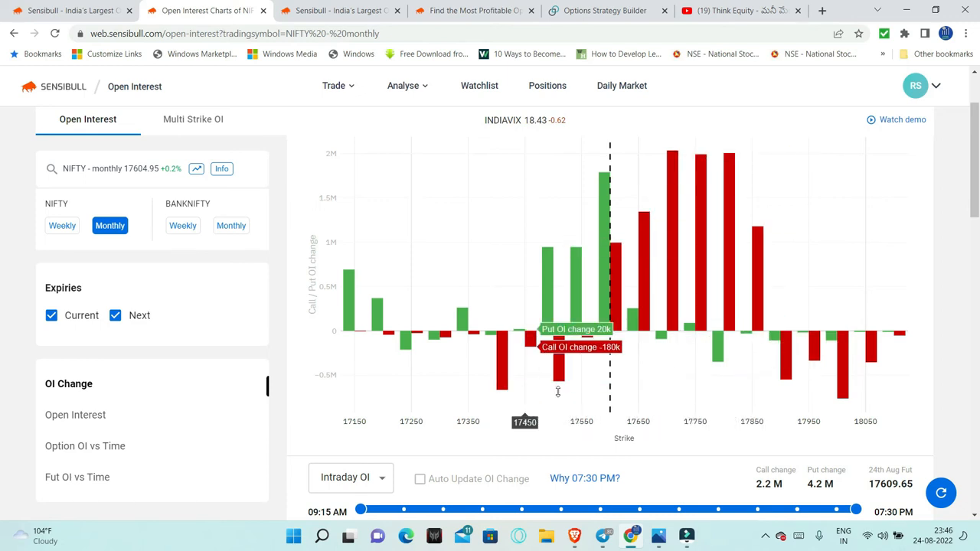
mouse_move(638, 348)
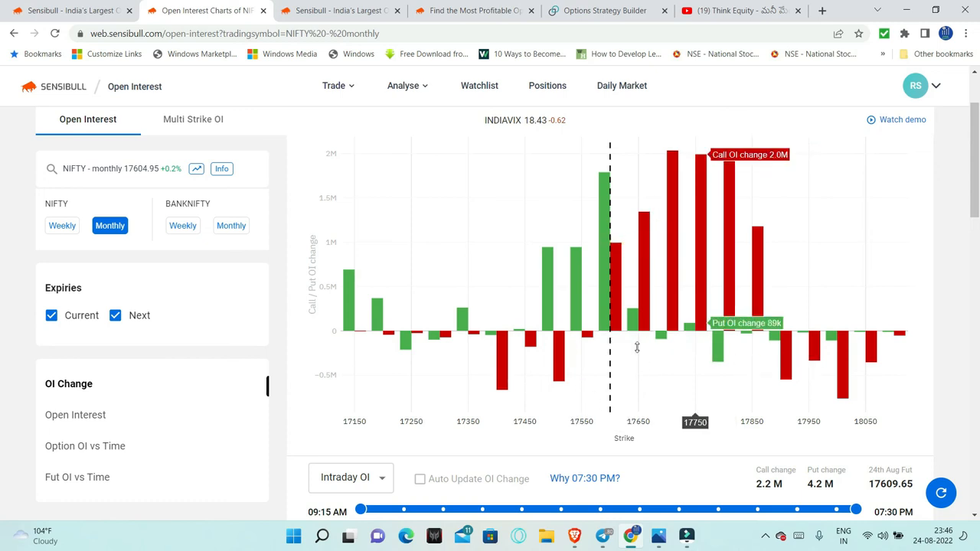
mouse_move(582, 349)
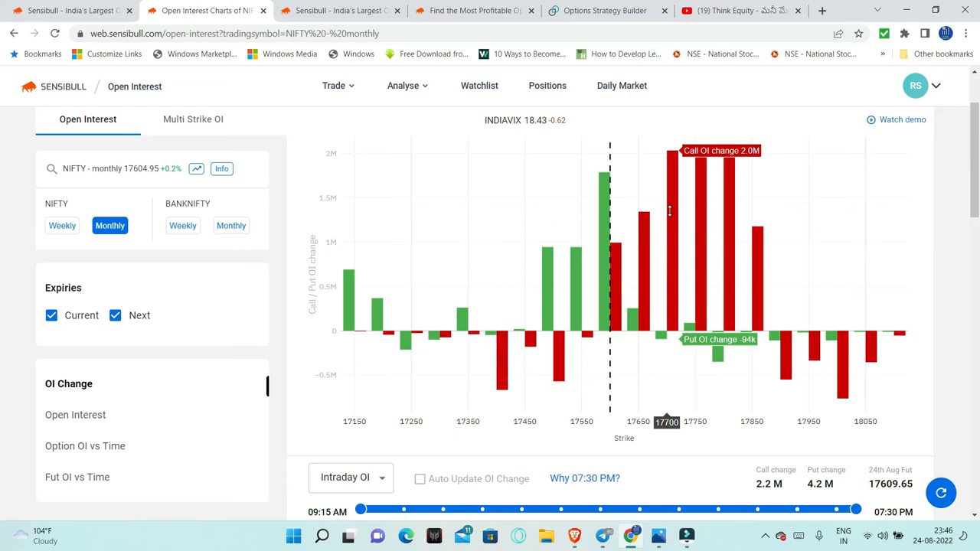
mouse_move(678, 196)
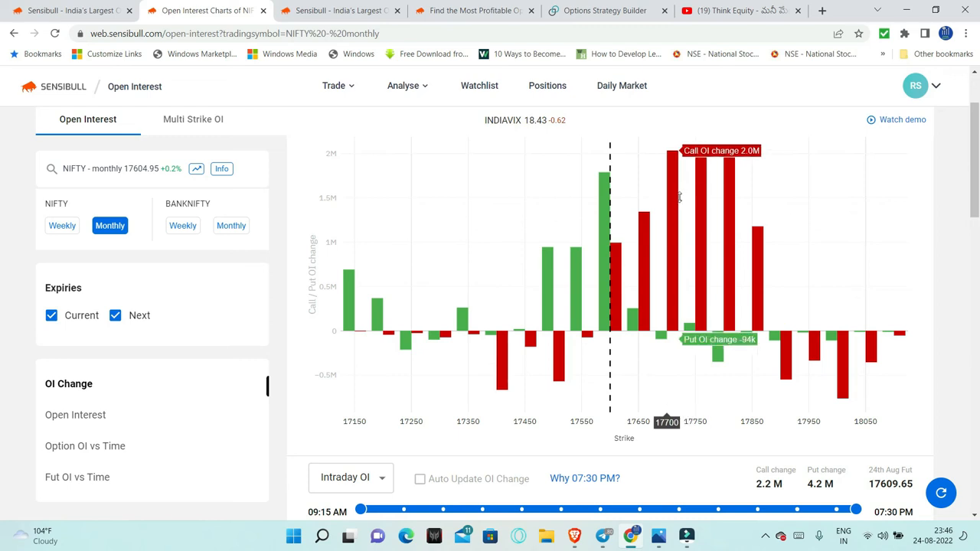
mouse_move(726, 190)
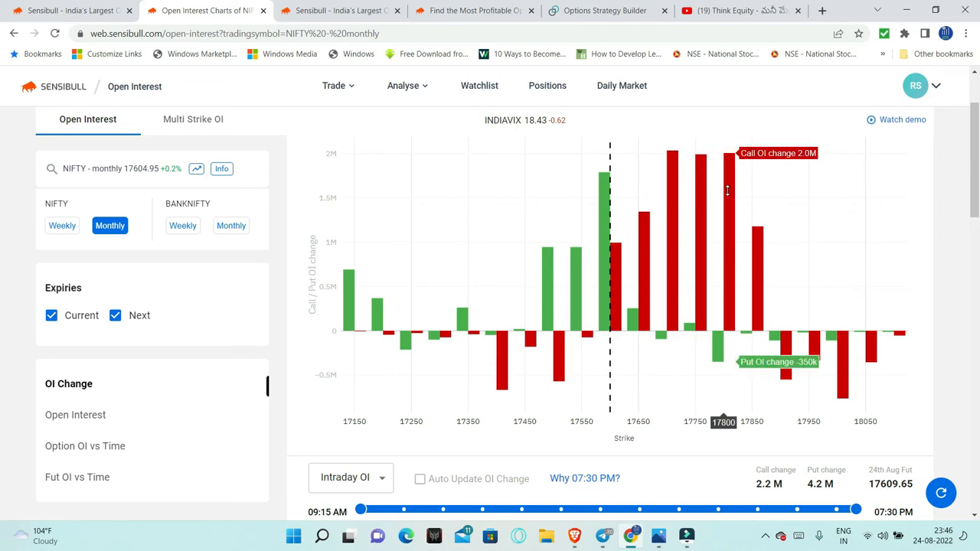
mouse_move(673, 176)
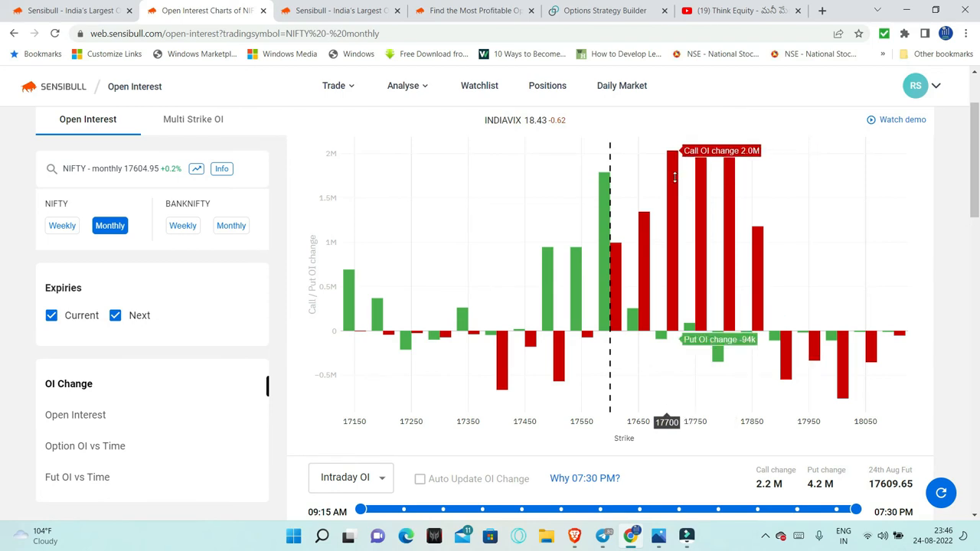
mouse_move(686, 166)
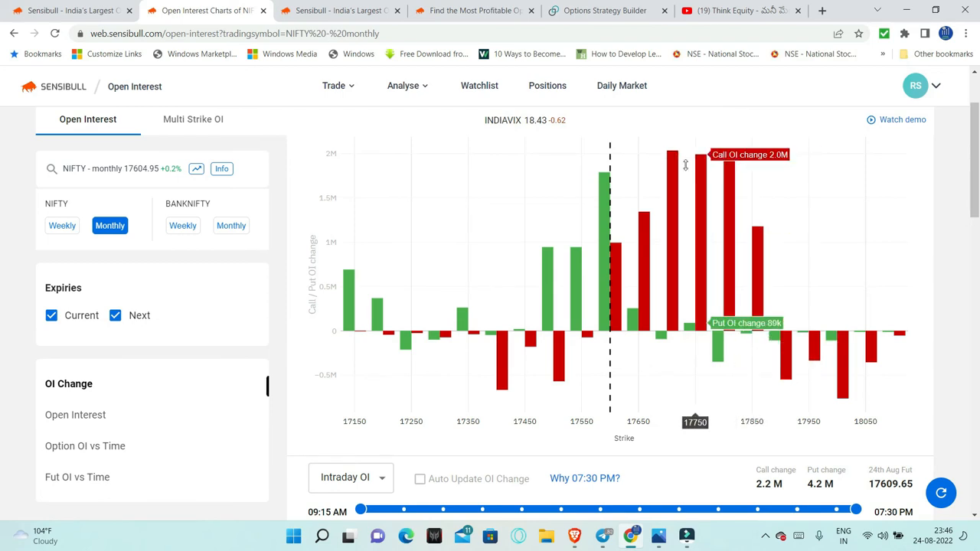
mouse_move(610, 182)
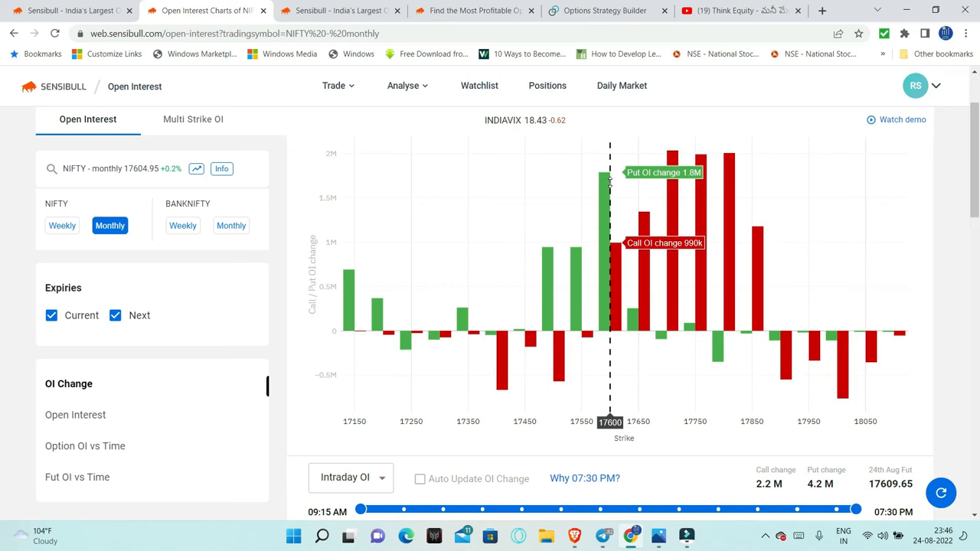
mouse_move(610, 192)
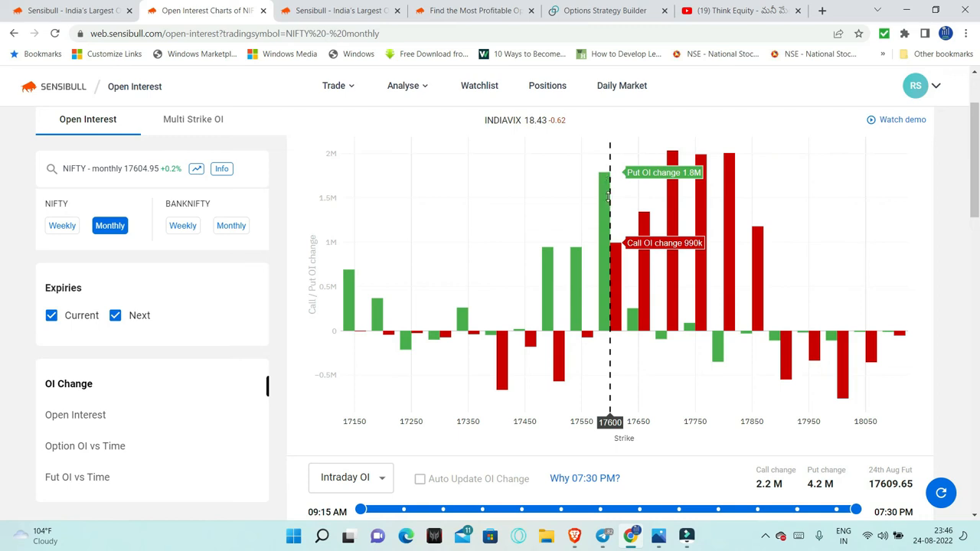
mouse_move(594, 226)
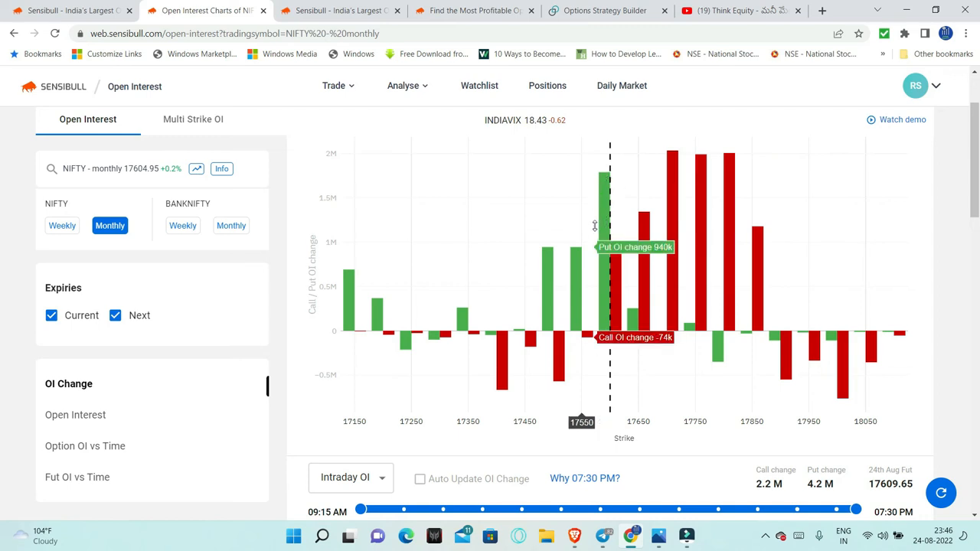
mouse_move(729, 199)
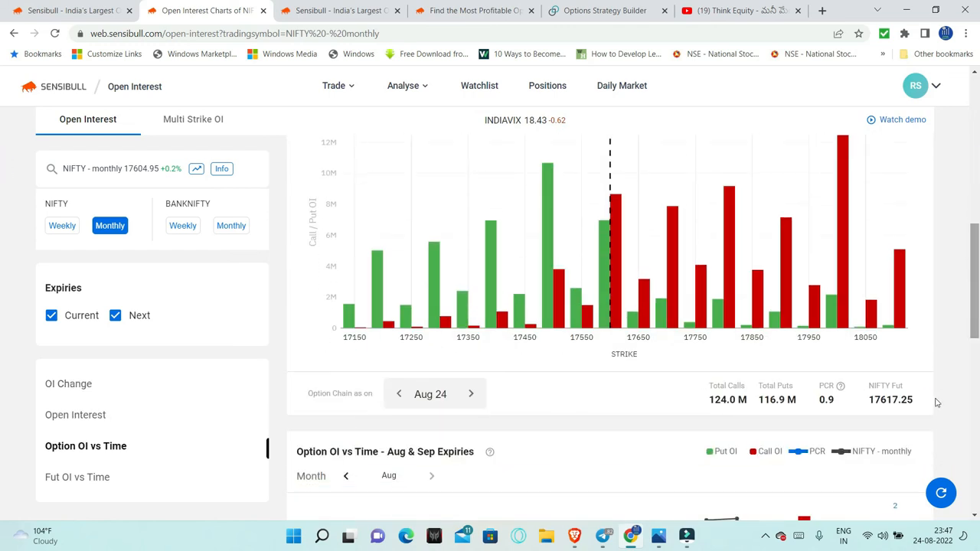
mouse_move(813, 410)
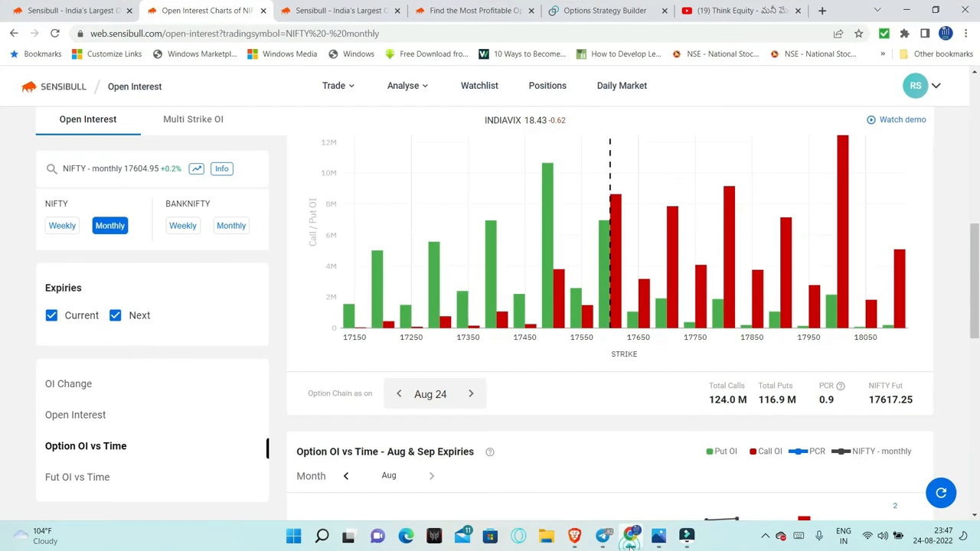
mouse_move(590, 307)
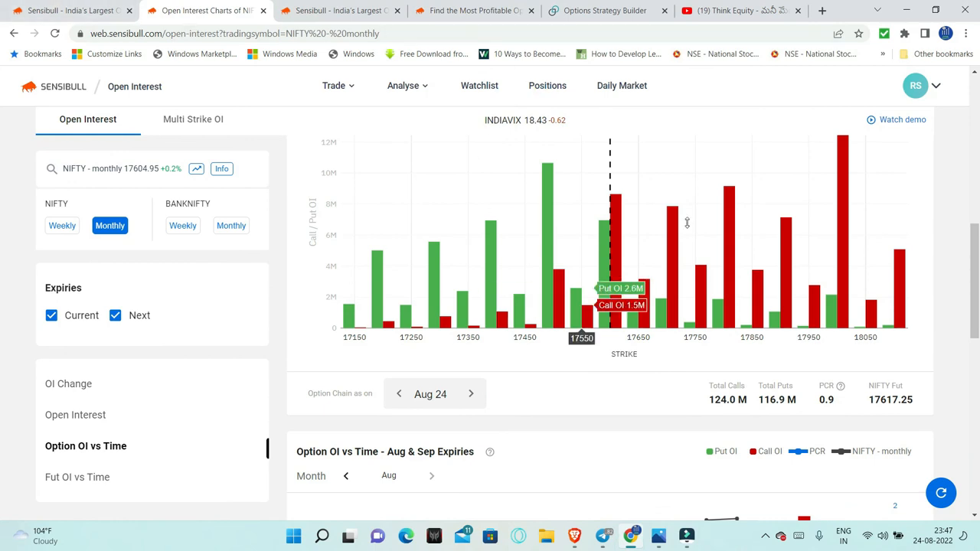